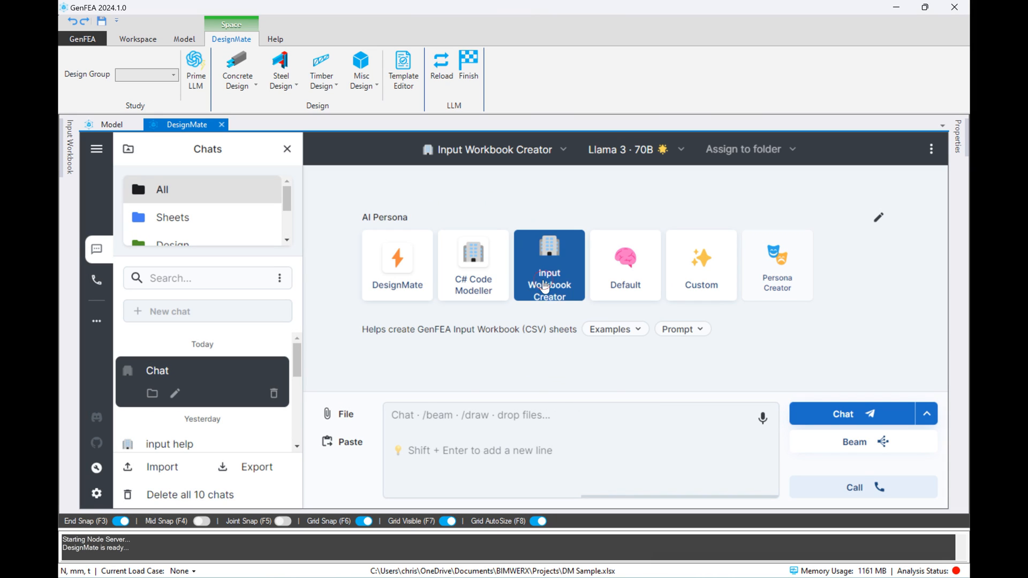
mouse_move(674, 160)
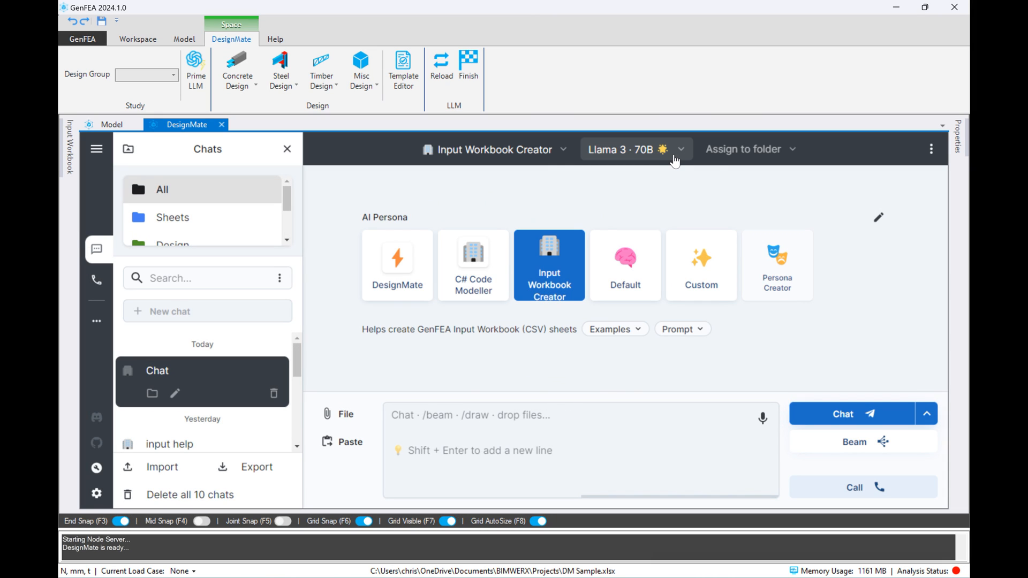
- Select GPT-4o (2024-05-13) as the language model for the Input Workbook Creator chat
click(633, 149)
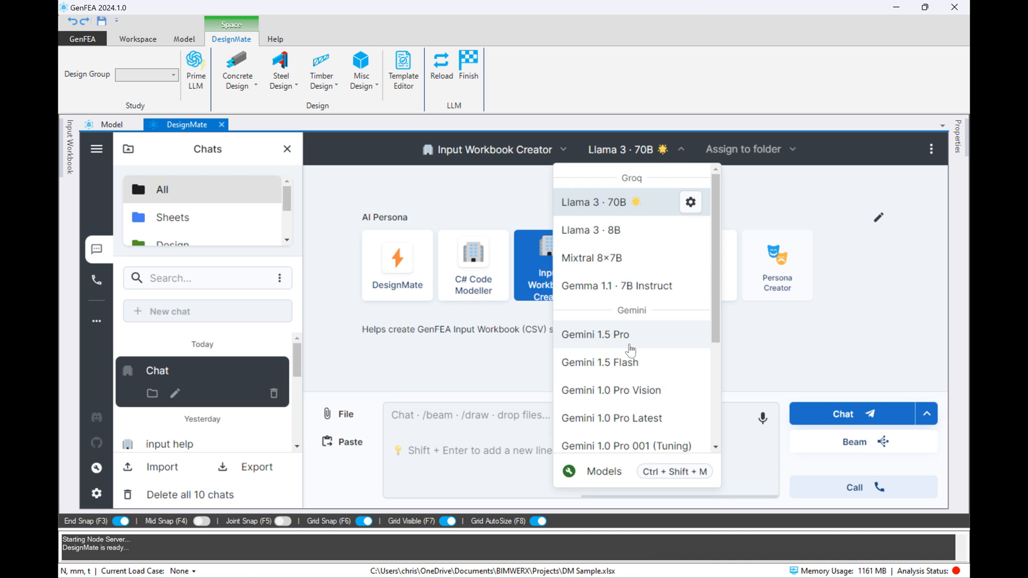
scroll(down, 3)
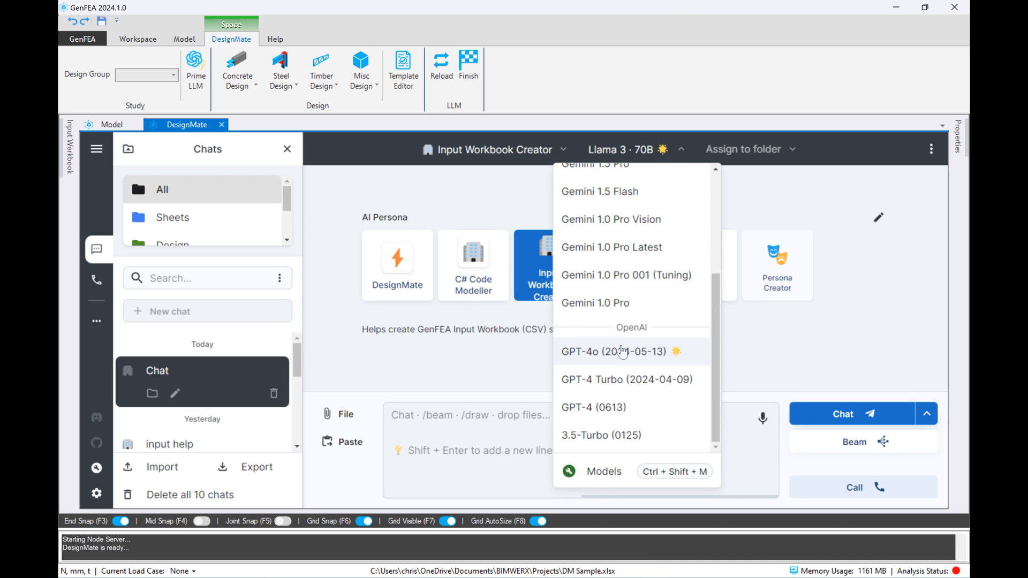
click(613, 351)
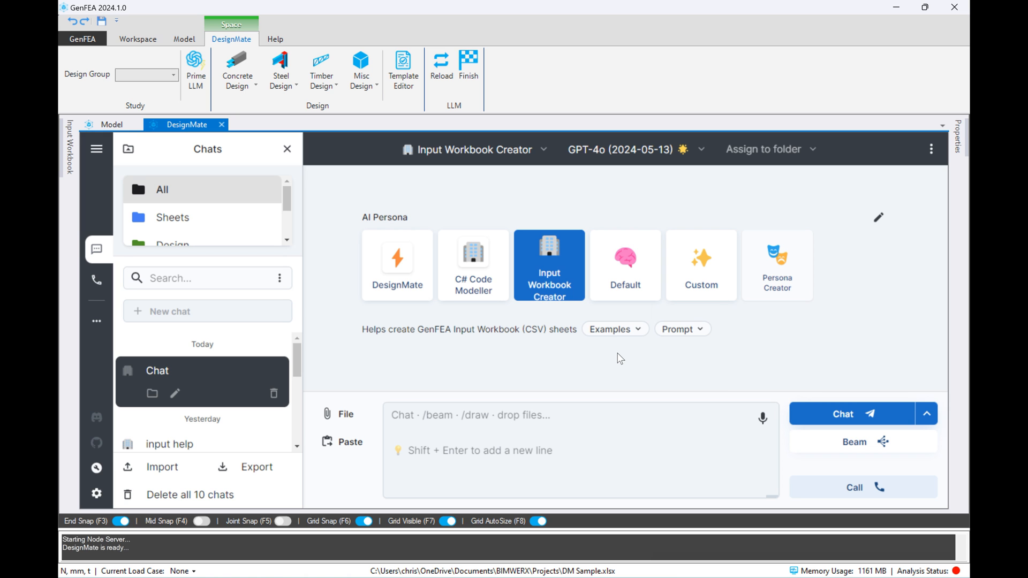
mouse_move(708, 372)
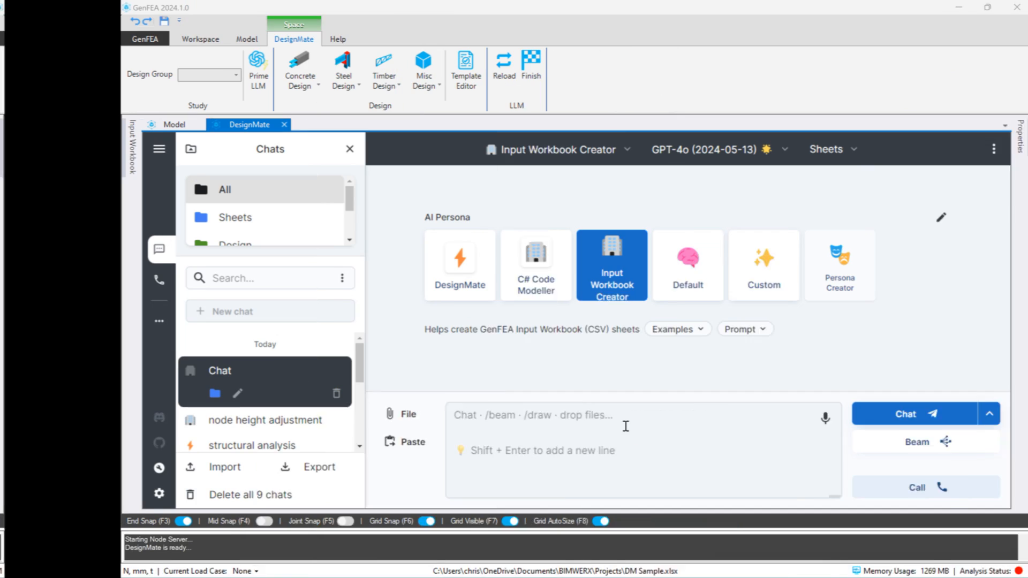
- Ask the assistant whether it can help create GenFEA input sheets and read its reply
text(Hi, are you able to help me create s)
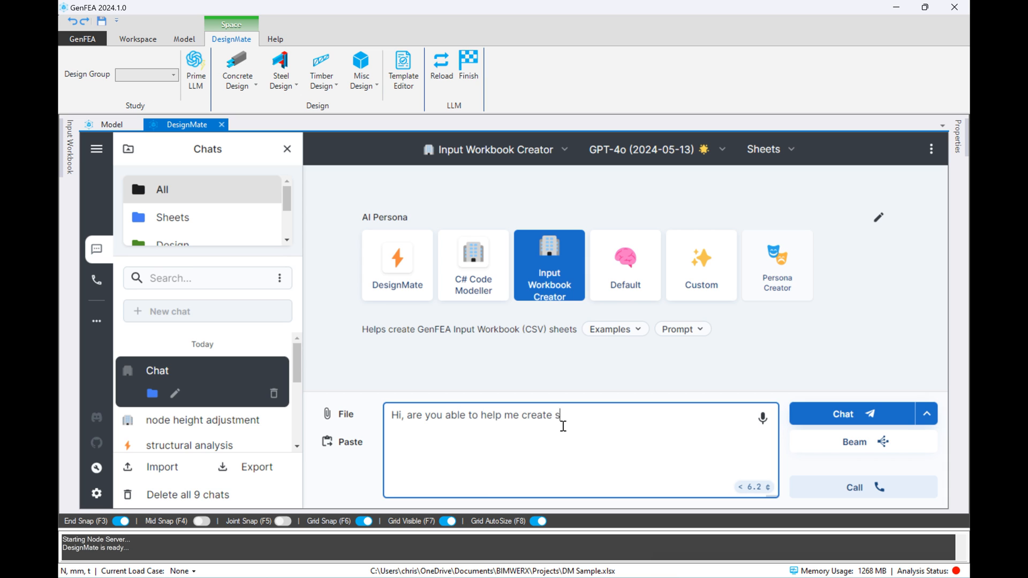
click(843, 414)
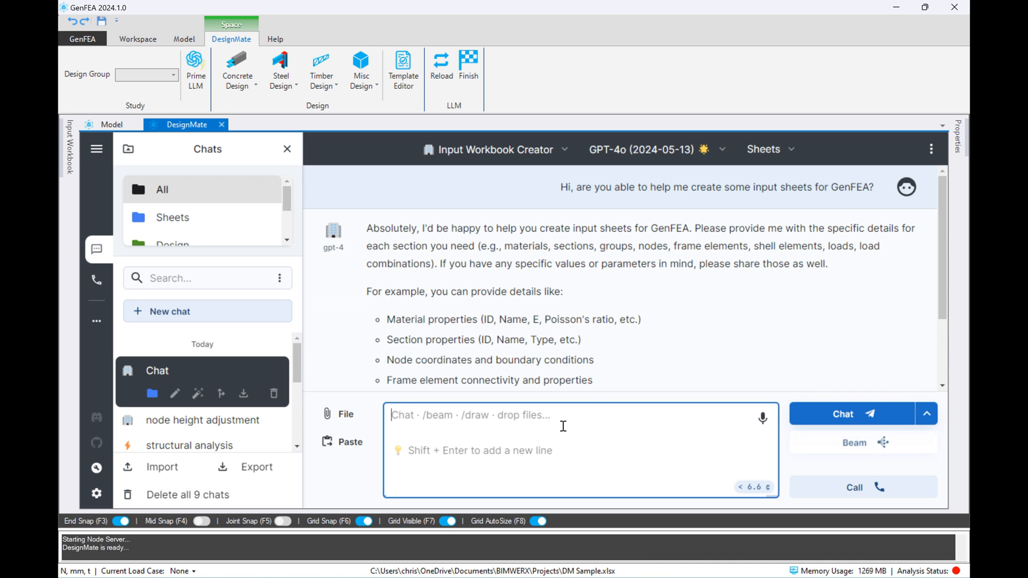
scroll(down, 3)
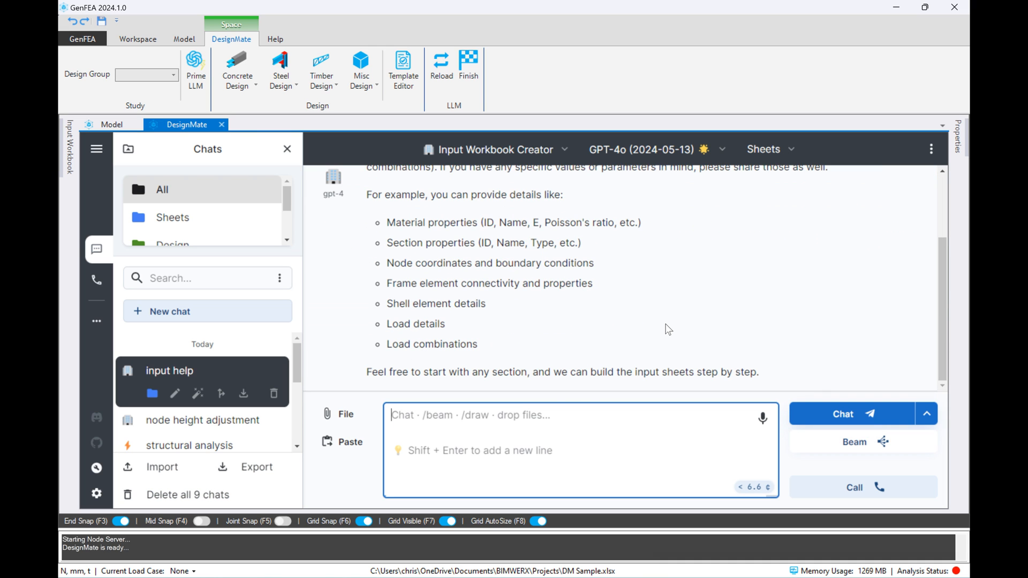
- Request nodes and frame sheets for a 15000×13000×9000 concrete frame, 3 levels of 3000 mm, columns at every grid intersection with beams in X and Y
text(Great, I need the nodes and)
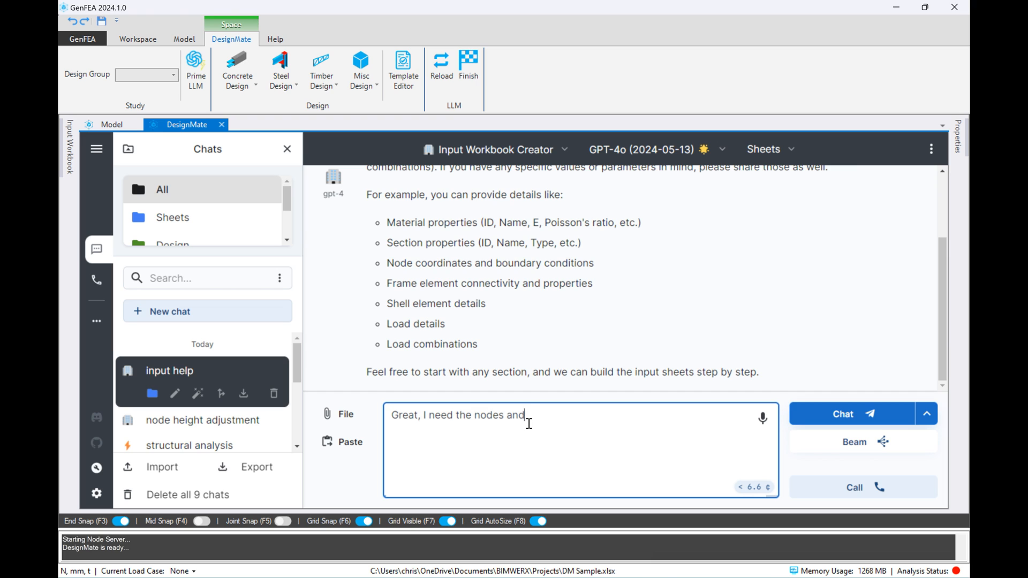
text(frame sheets for a rectangular concrete building frame. Overall X = 15000)
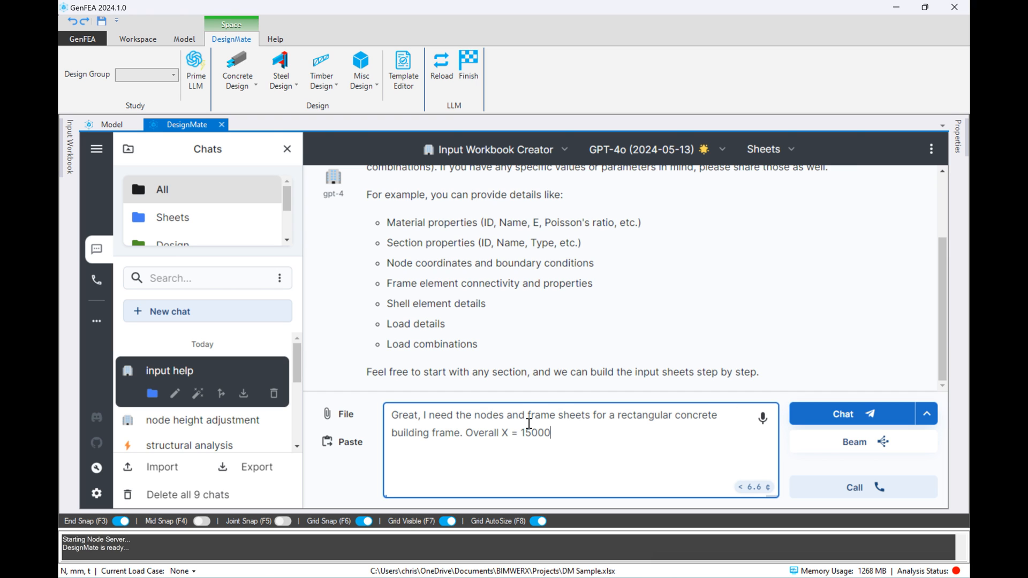
text(, Y = 13000, Z = 9000. 3 Levels of 3000mm, 3 bays in X of 5000mm each, and 4 bays in)
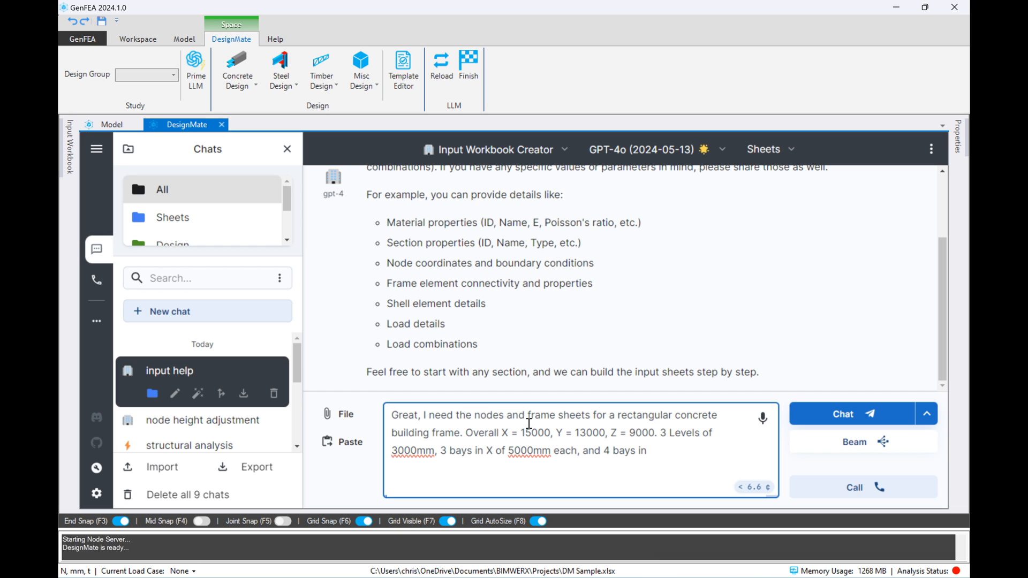
text(Y. We'll need columns at each grid intersection, and framing beams)
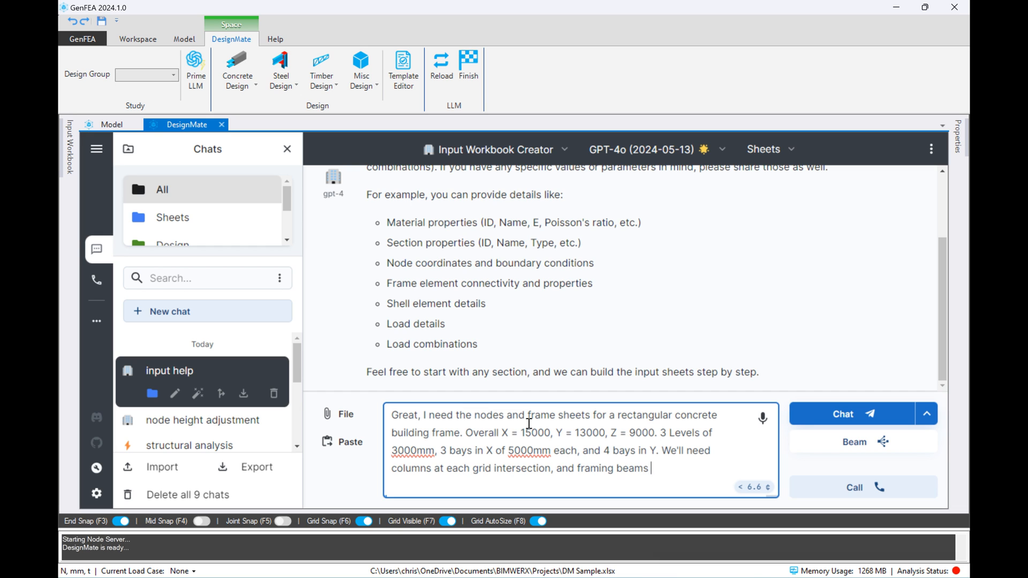
text(between all columns in X and Y for all levels. Let's start with the nodes)
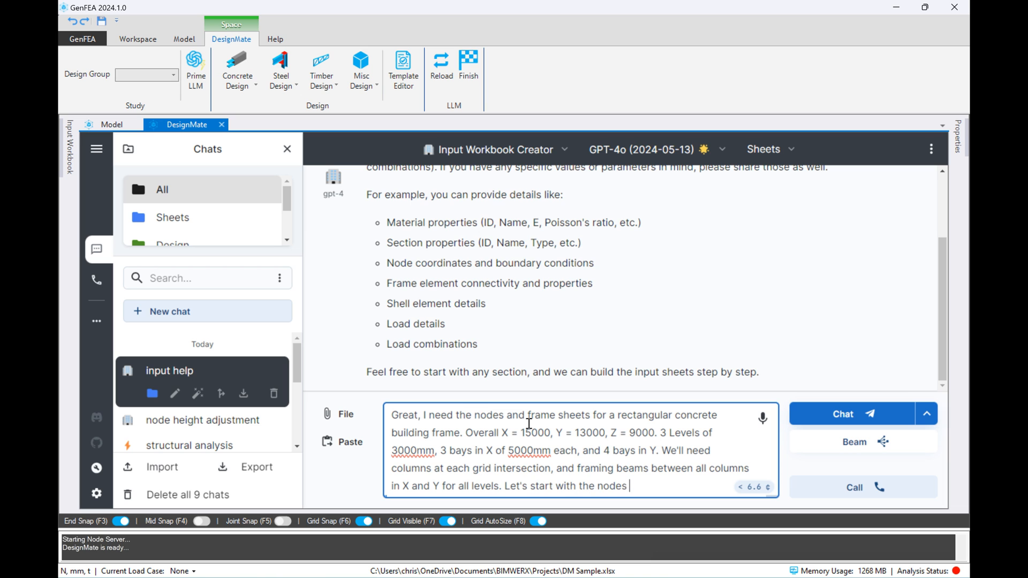
click(843, 413)
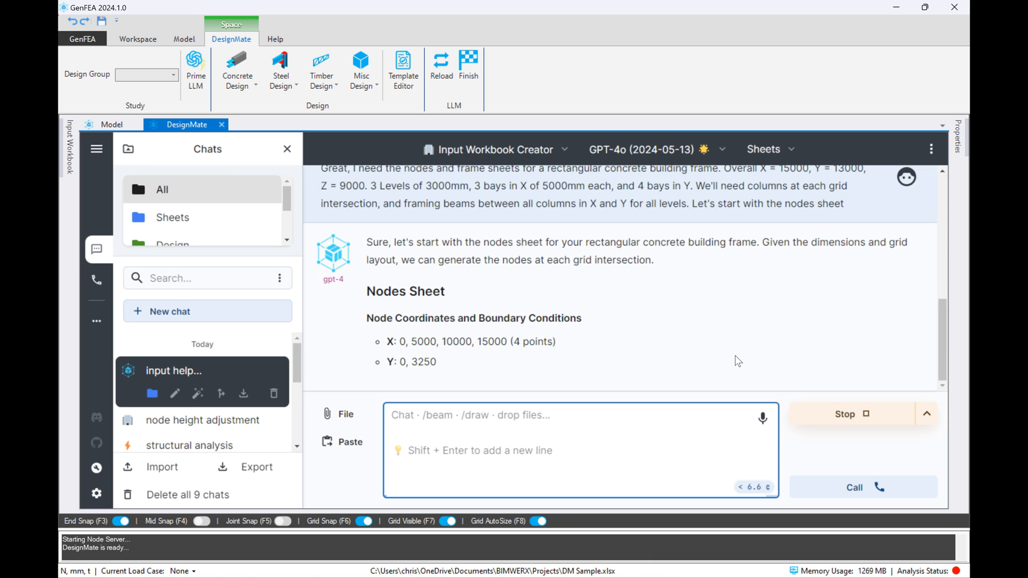
- Review the assistant's 80-node table as it finishes generating
scroll(down, 3)
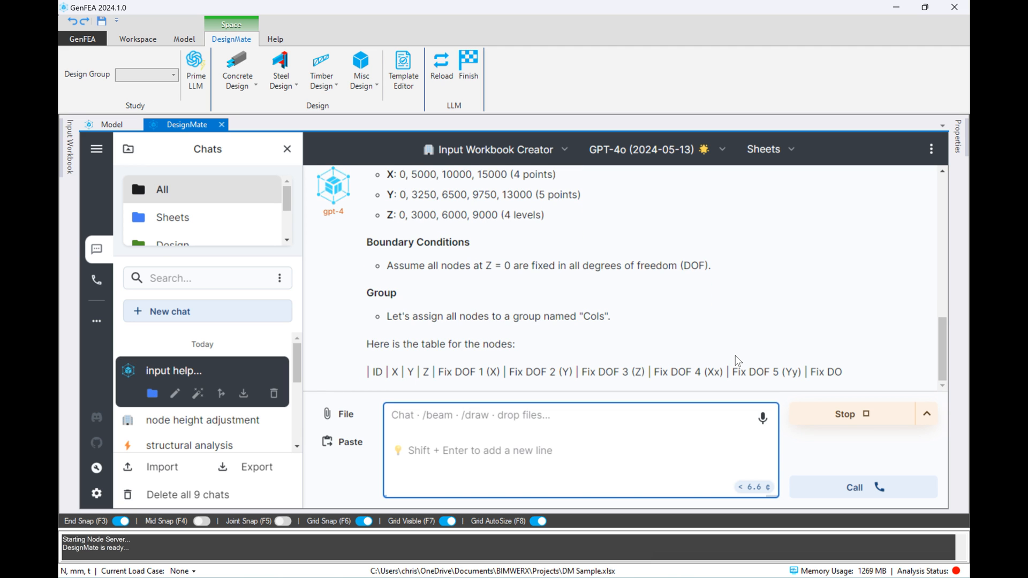
scroll(down, 3)
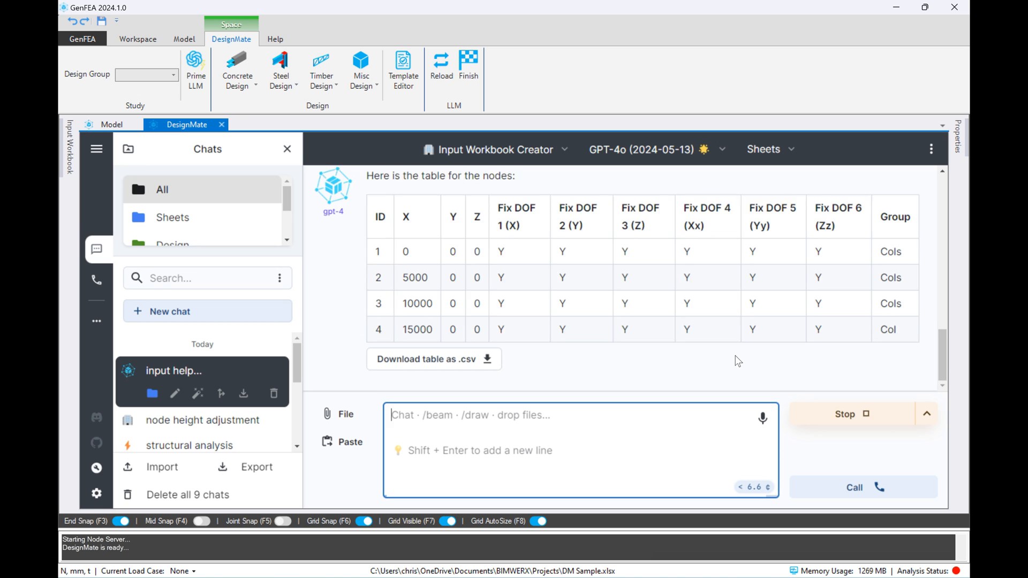
scroll(down, 3)
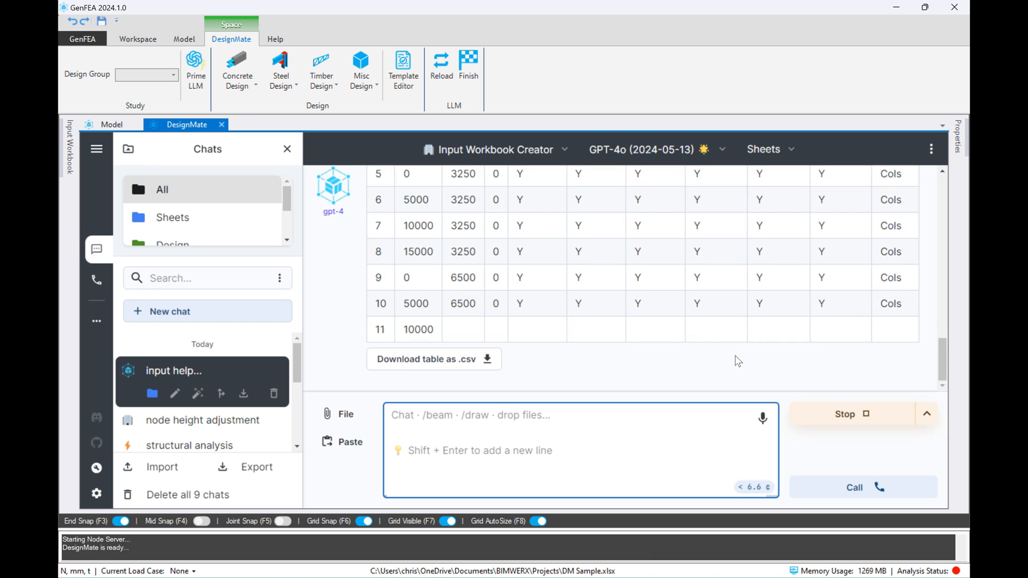
scroll(down, 3)
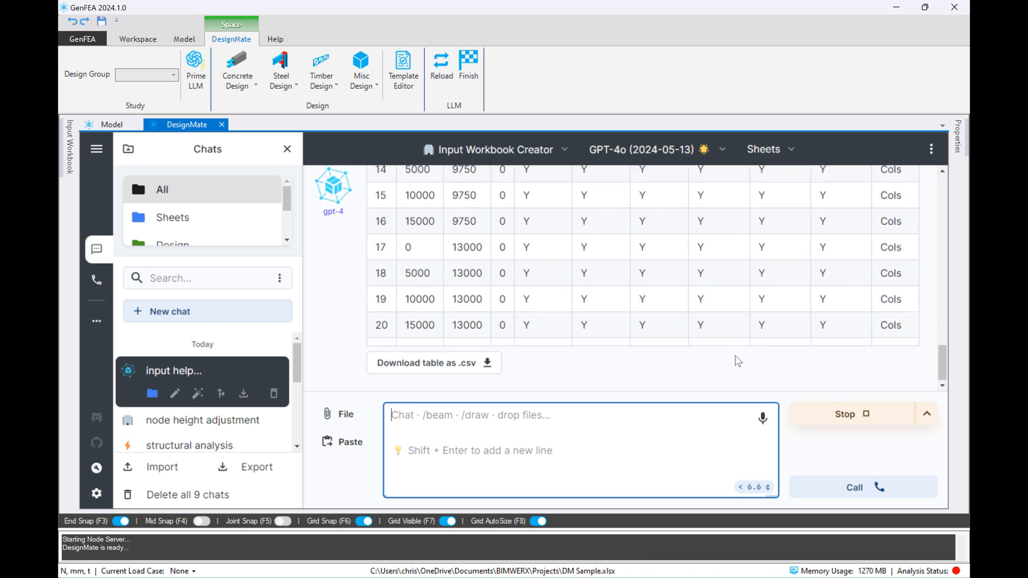
scroll(down, 3)
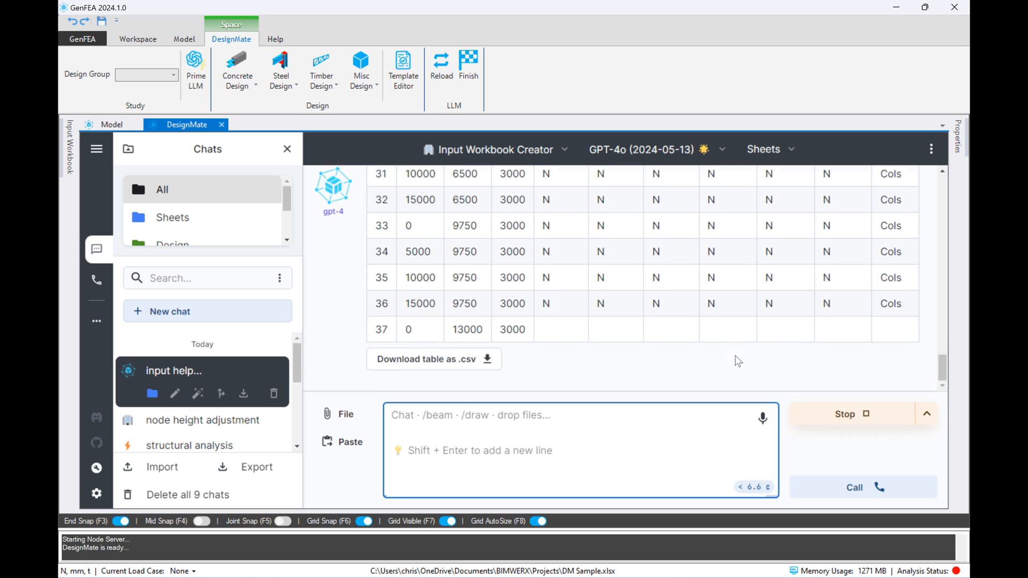
scroll(down, 3)
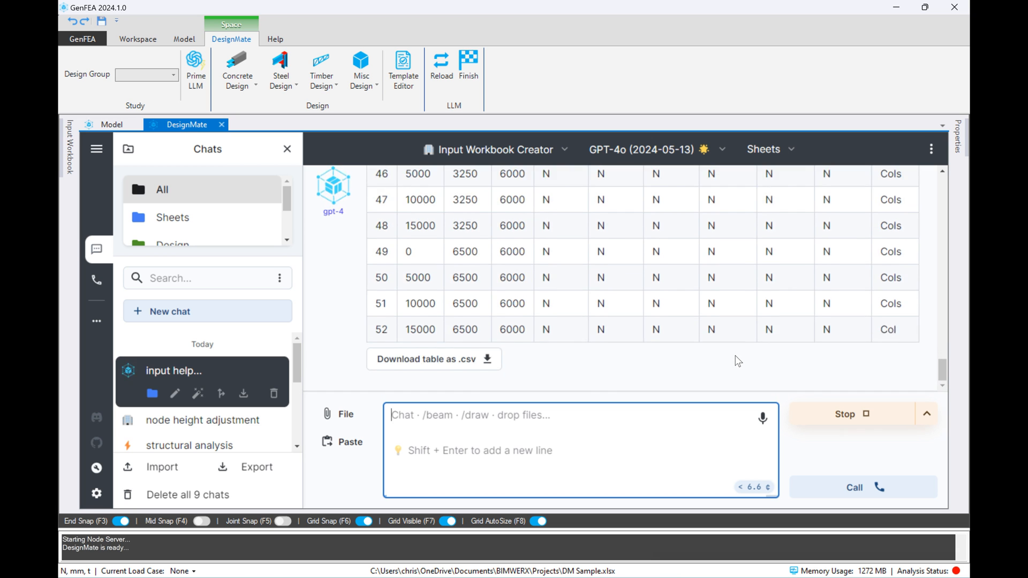
scroll(down, 3)
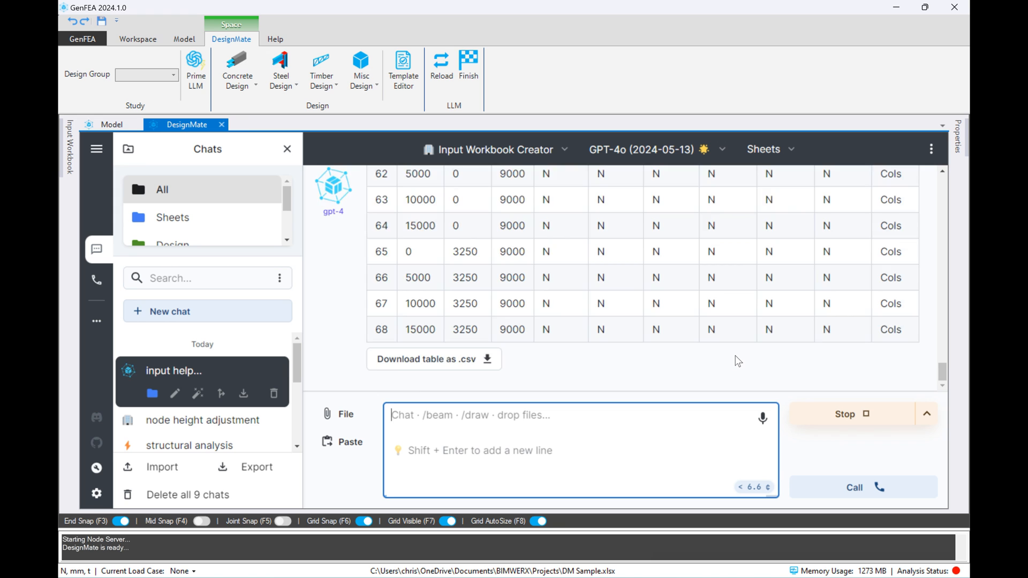
scroll(down, 3)
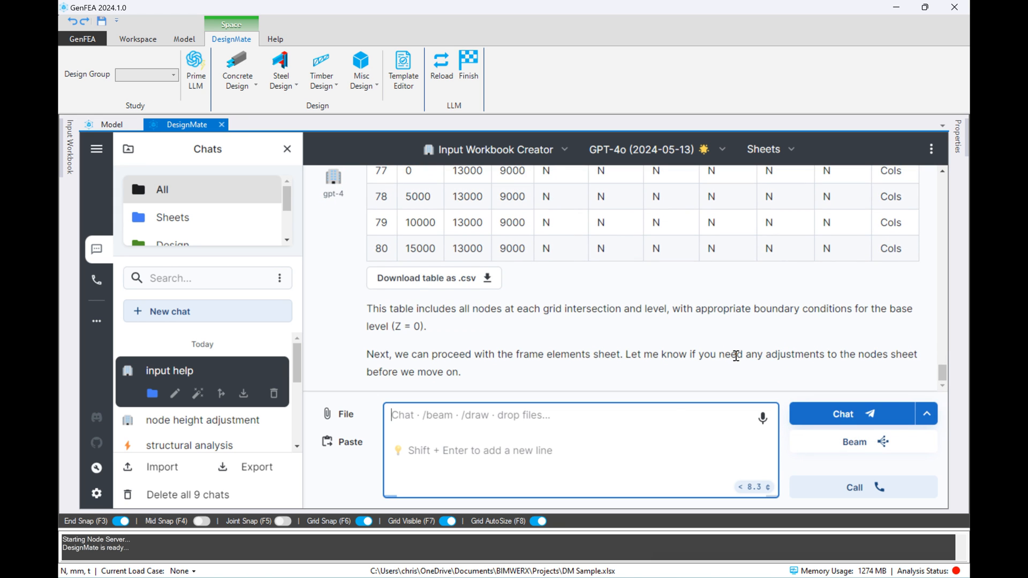
- Download the nodes table as CSV and add it to the Nodes sheet
click(428, 279)
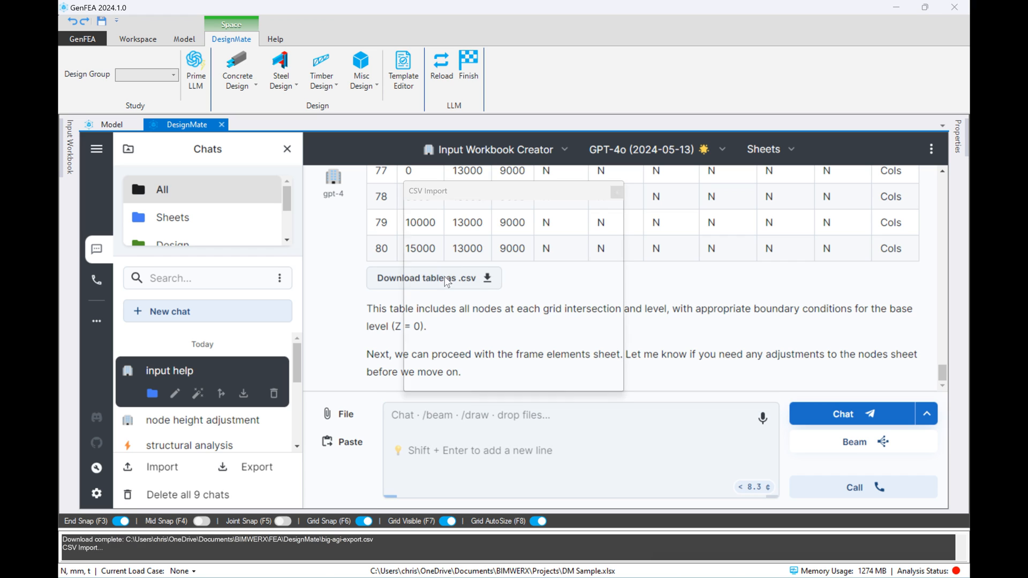
click(427, 279)
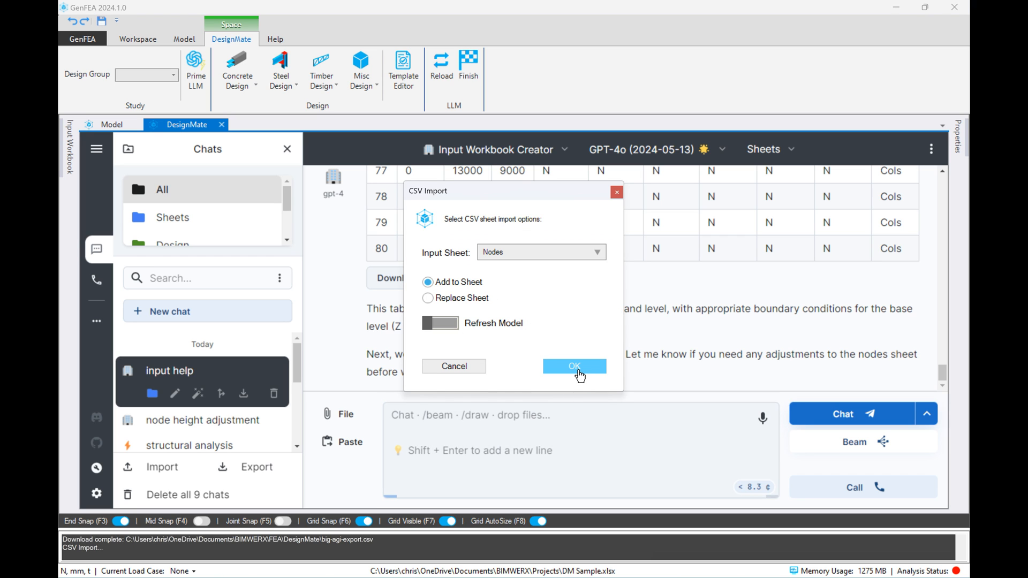
click(575, 366)
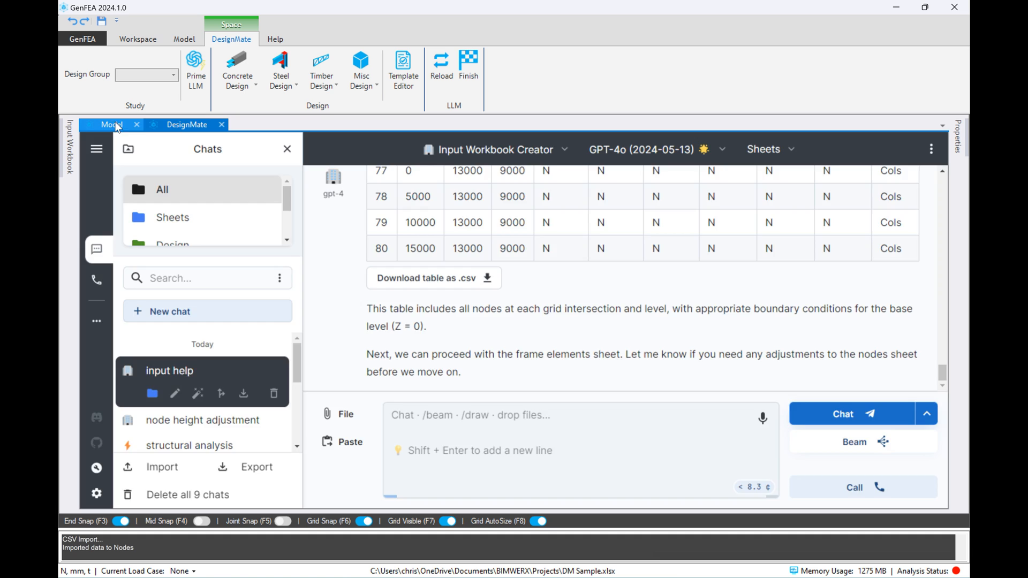
- Show the Nodes sheet in the 3D model view with every node labelled by its ID
click(111, 124)
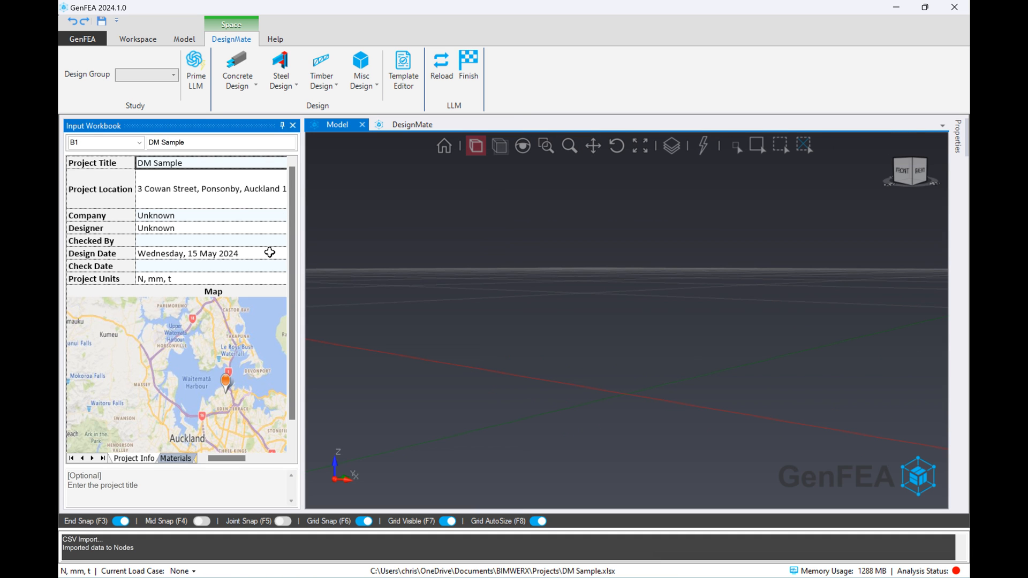
click(298, 74)
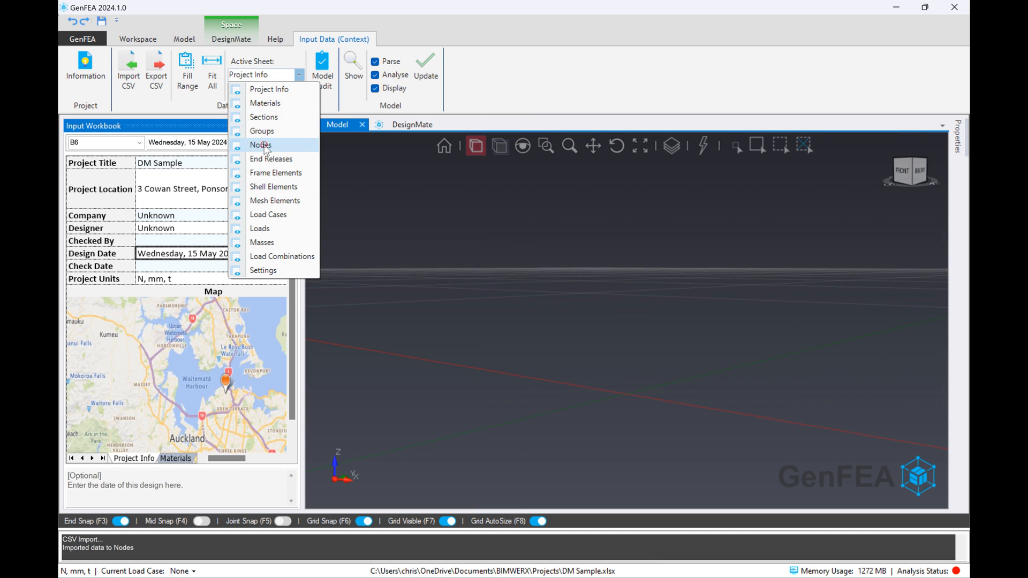
click(260, 145)
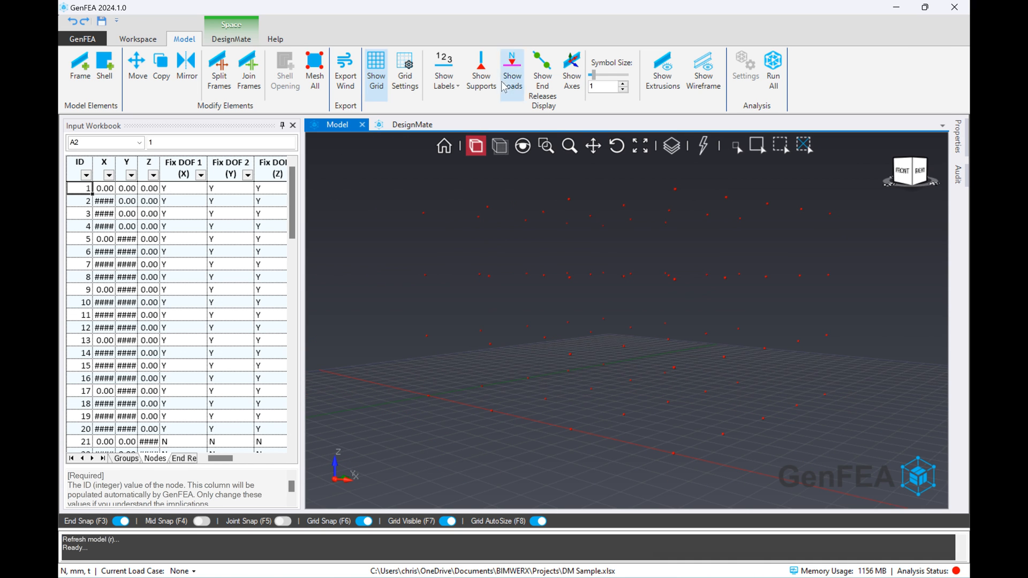
click(443, 65)
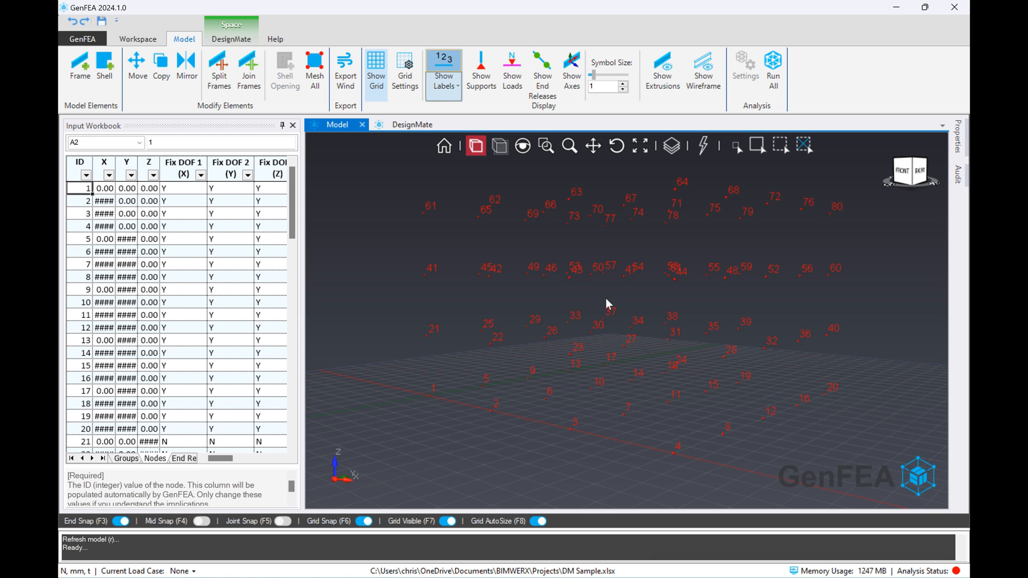
mouse_move(616, 146)
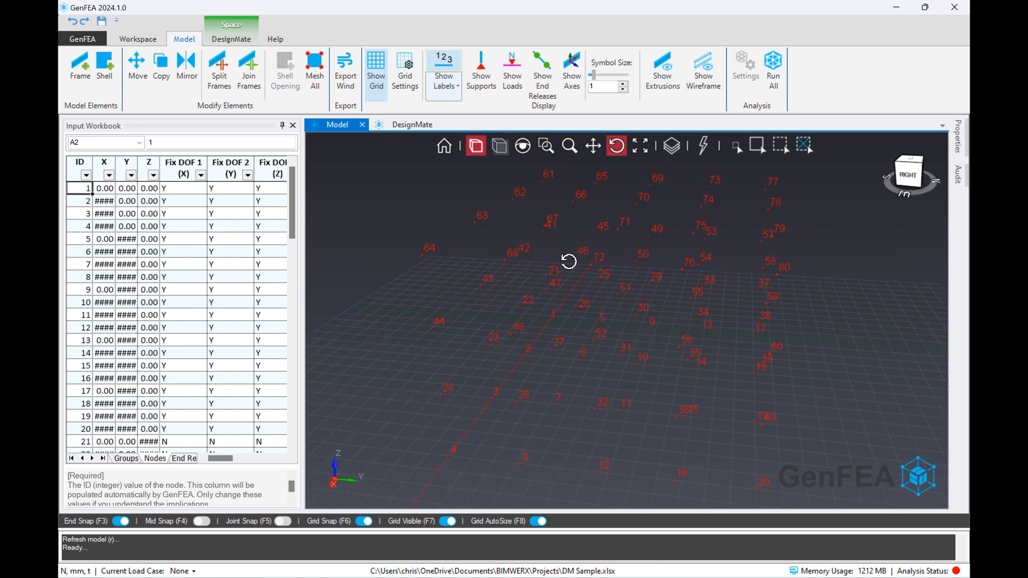
click(138, 38)
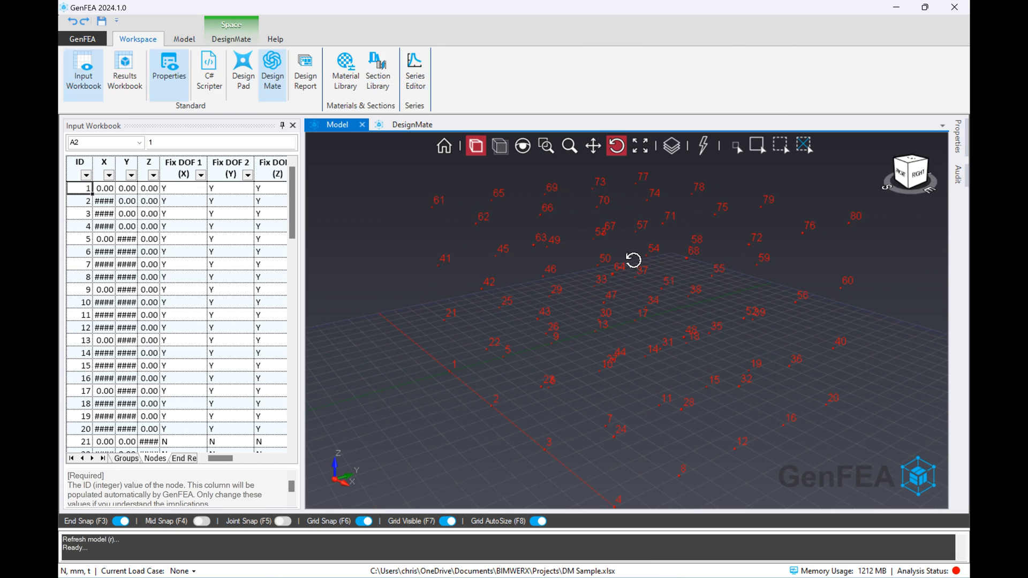
- Check the Materials and Sections sheets, then request the columns table in C20/25 with RECT 200×200 beam-type sections
click(183, 39)
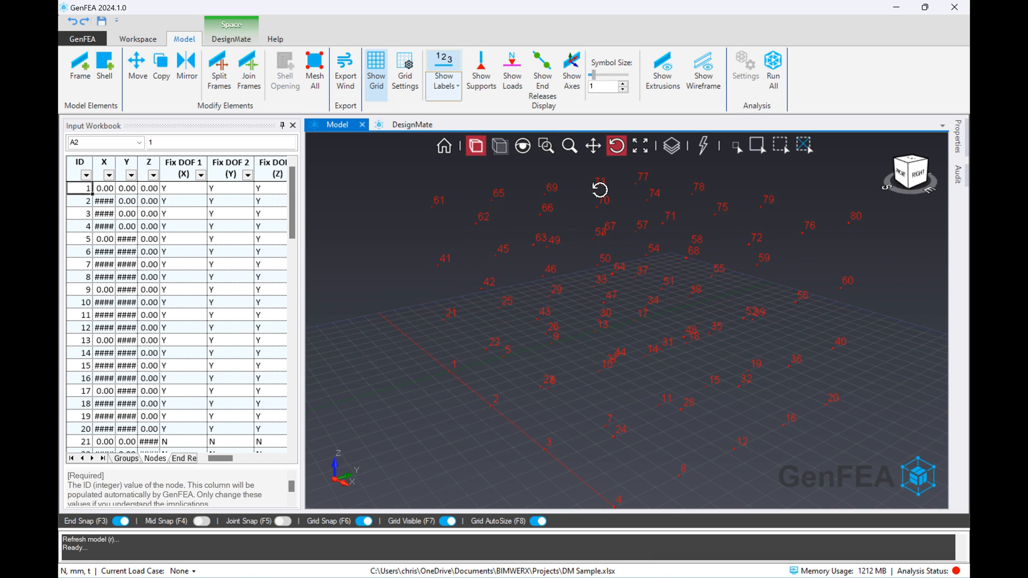
click(137, 39)
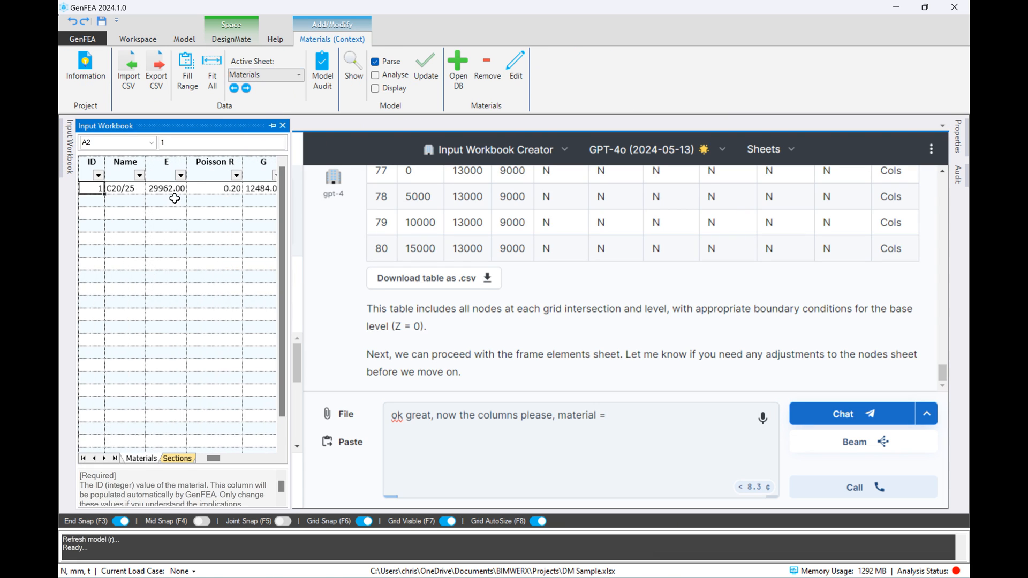
click(177, 457)
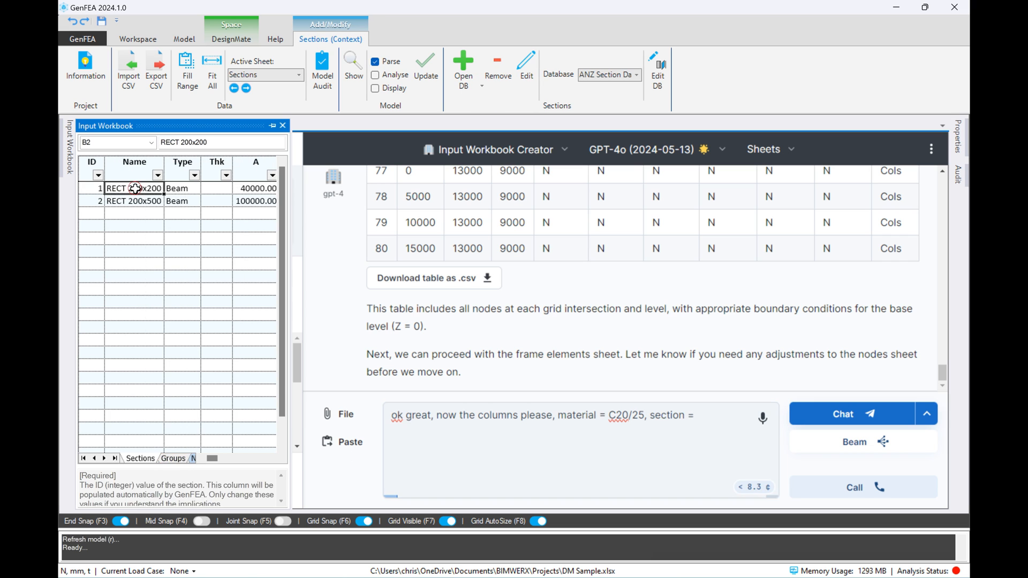
text(RECT 200×200, type = Beam.)
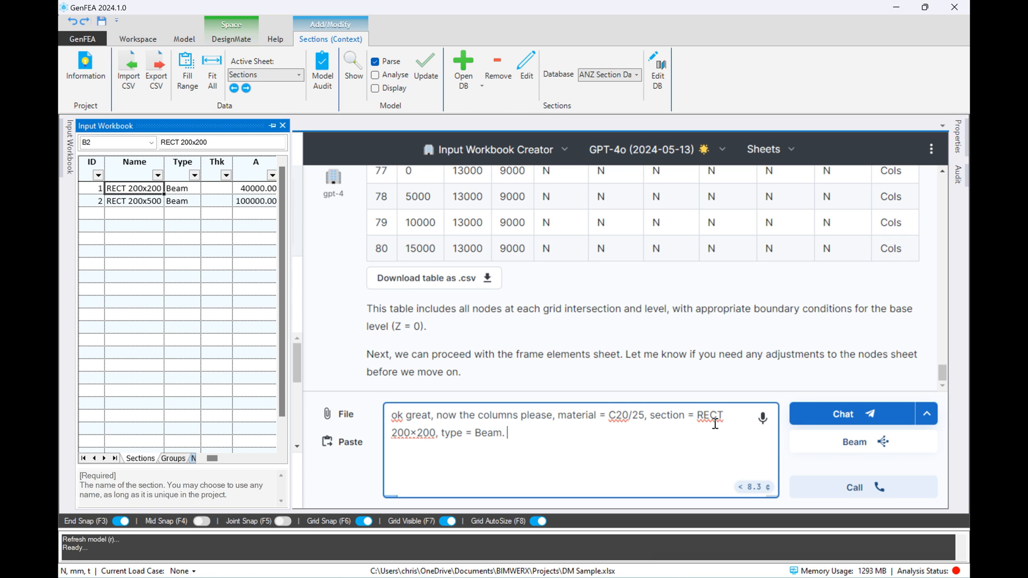
click(842, 414)
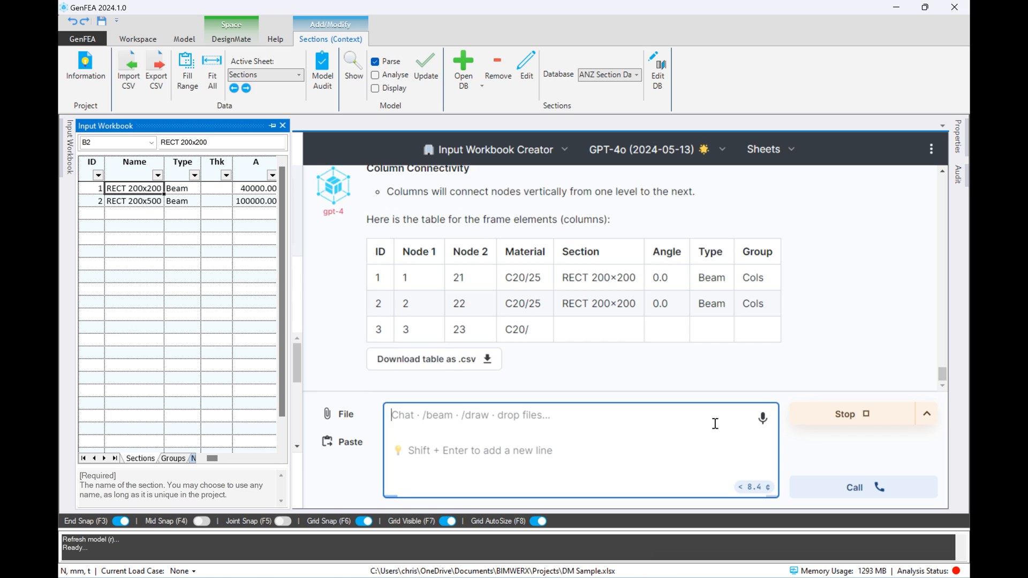
scroll(down, 3)
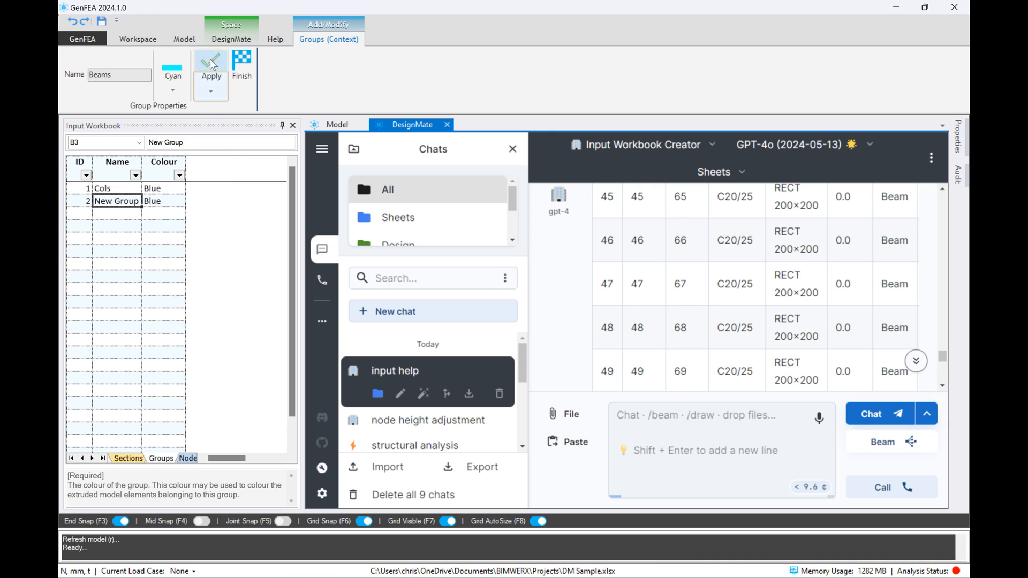
- Import the generated 60-column table into the Frame Elements sheet and return to the model
click(211, 66)
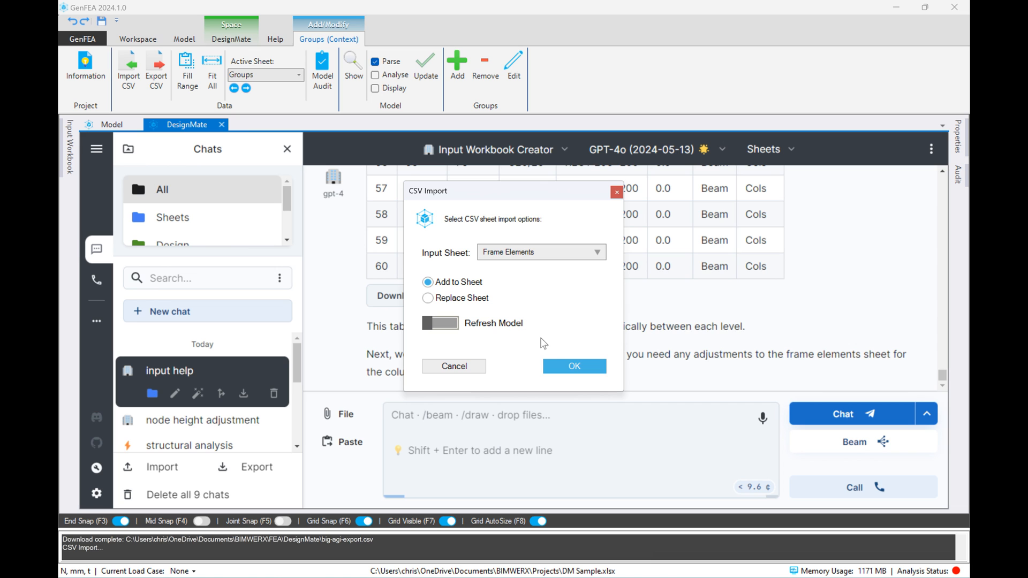
click(573, 366)
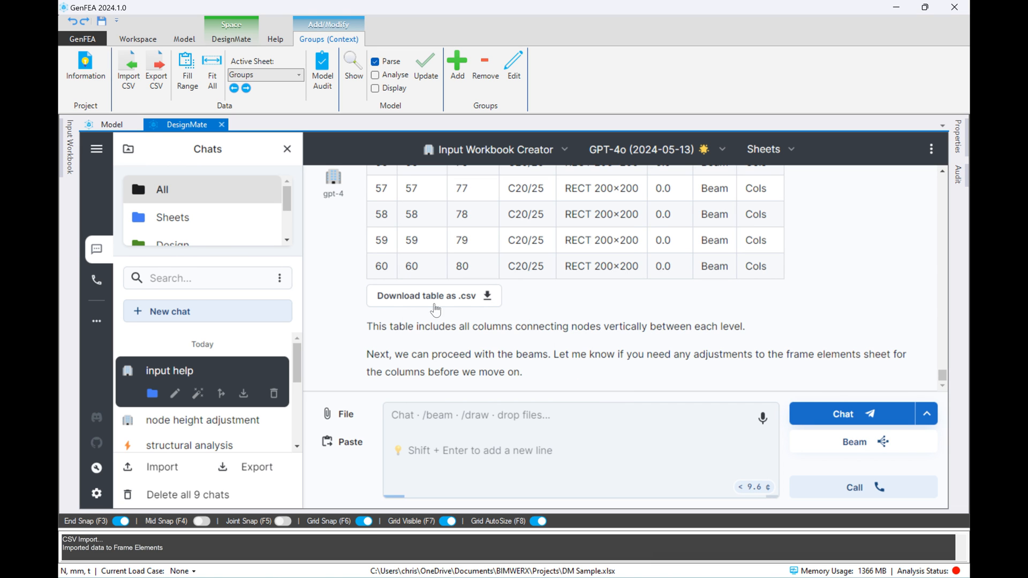
click(70, 145)
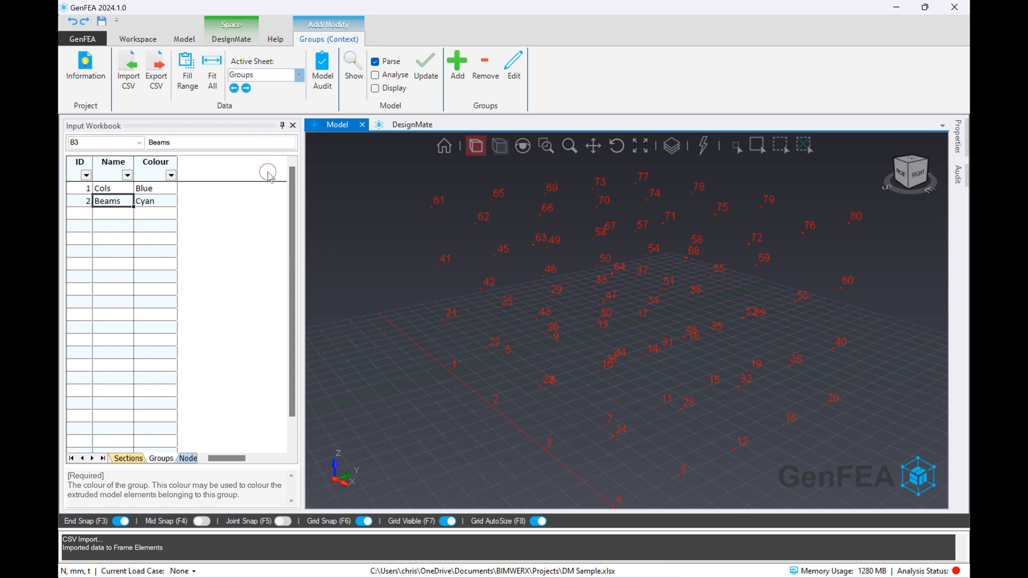
- View the Frame Elements sheet and update the model so the blue columns appear in 3D
click(141, 458)
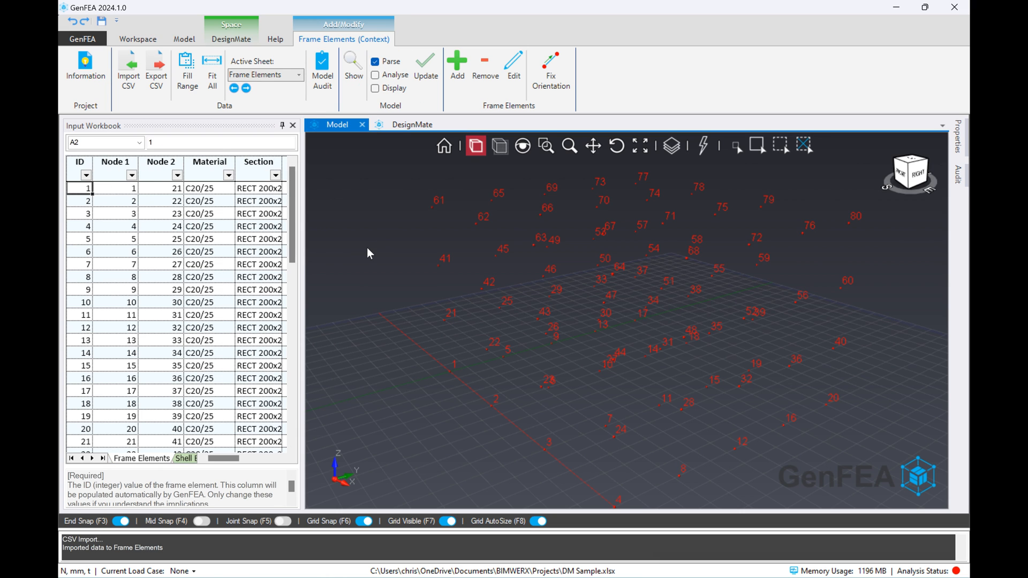
mouse_move(473, 265)
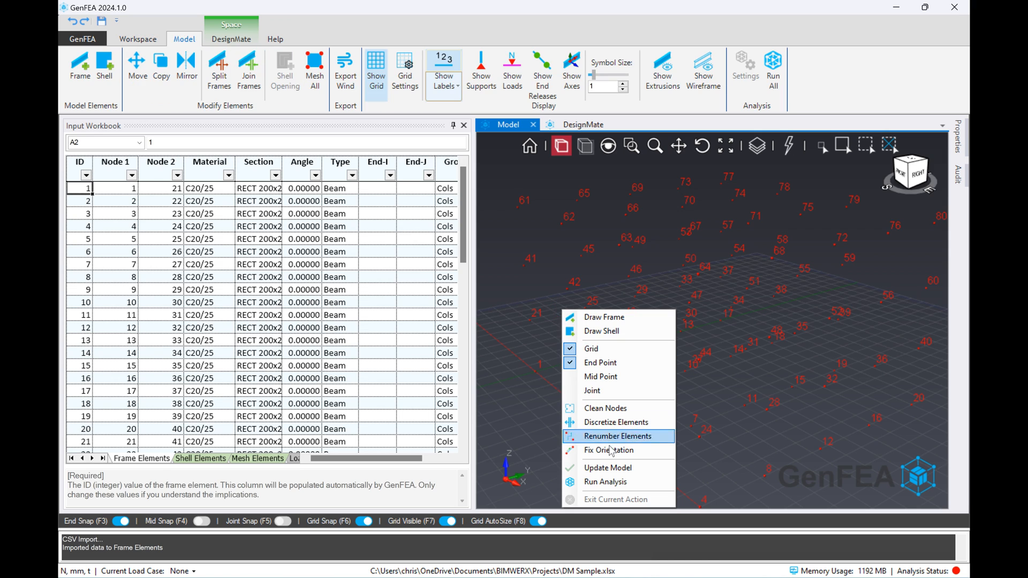
click(617, 436)
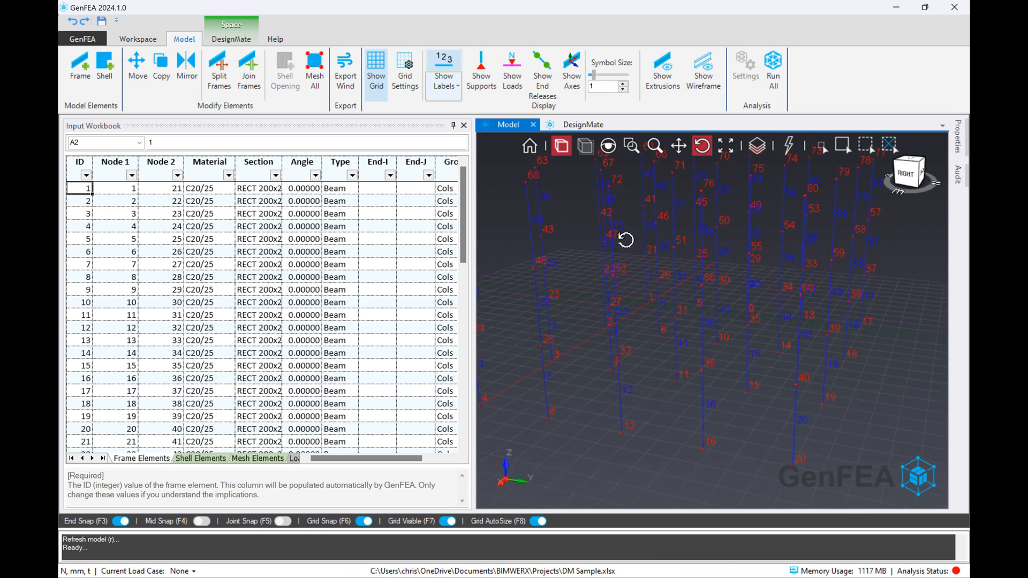
click(138, 39)
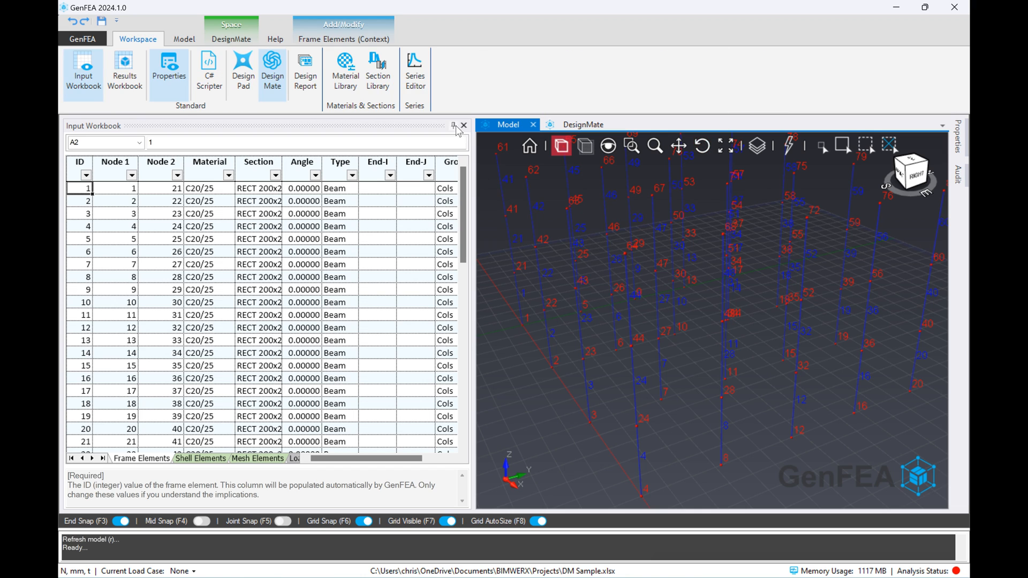
- Ask DesignMate 'Great, now the beams please' and receive the beams table
click(183, 124)
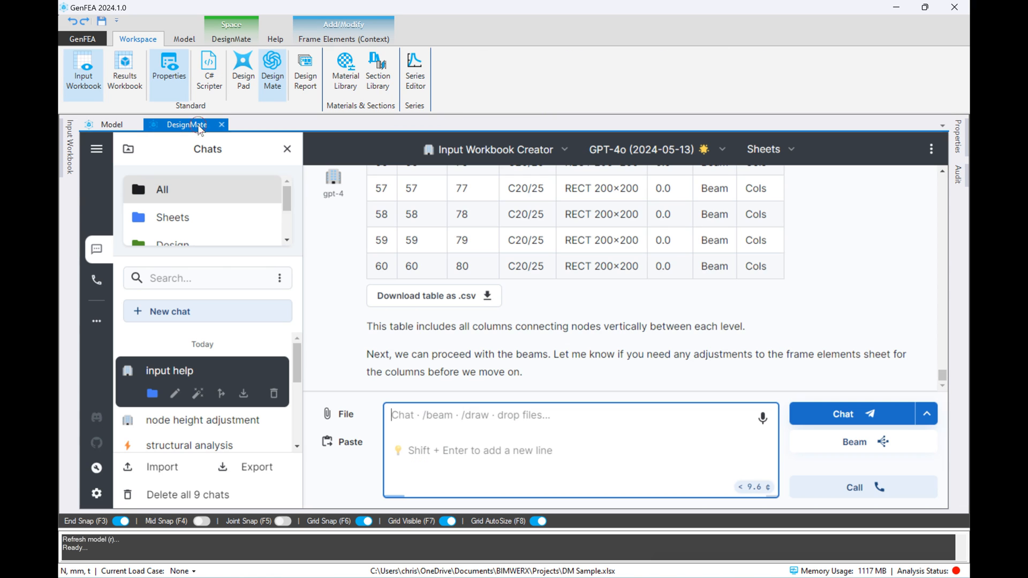
text(Great, now the beams pleas)
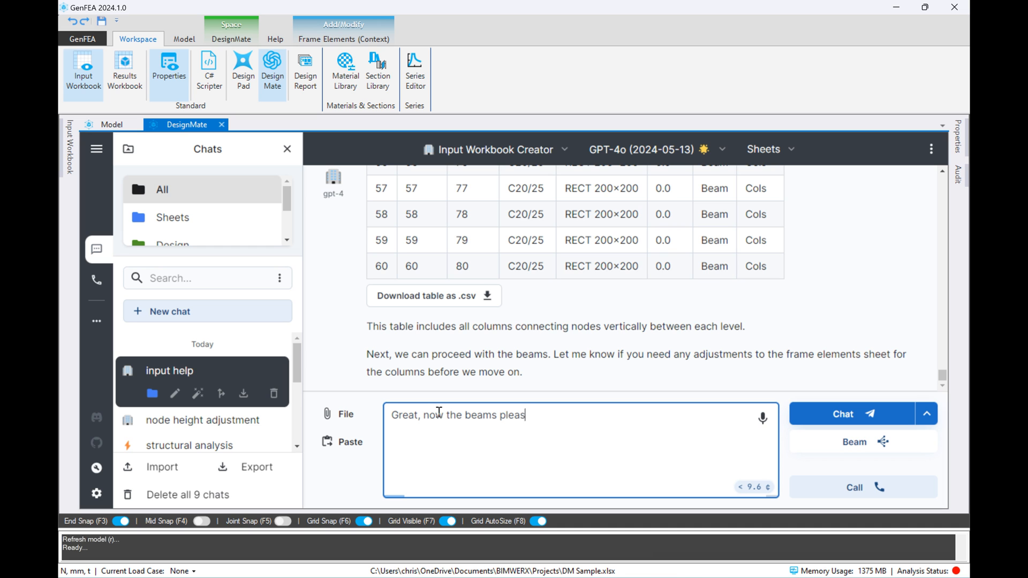
click(843, 413)
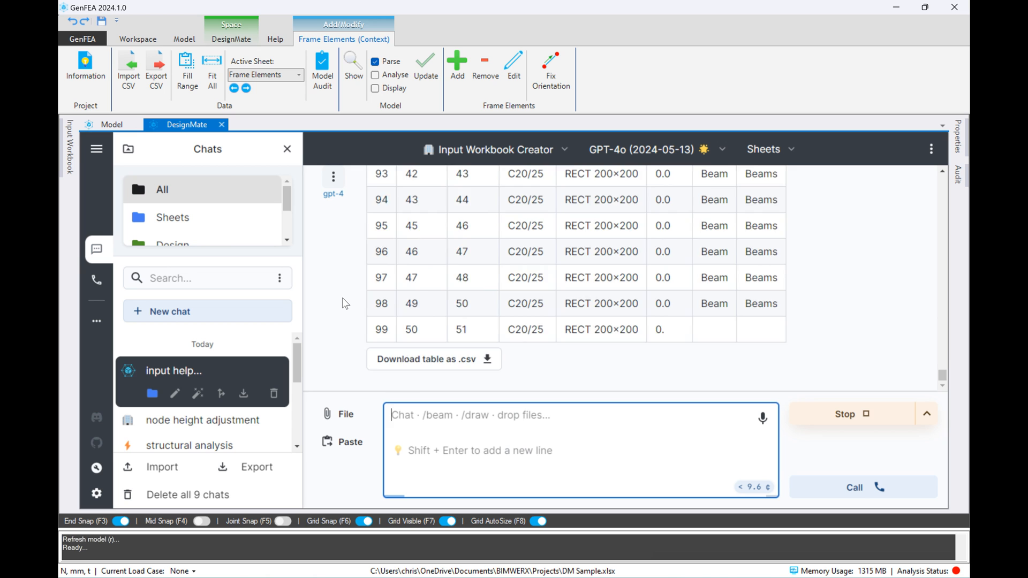
scroll(down, 3)
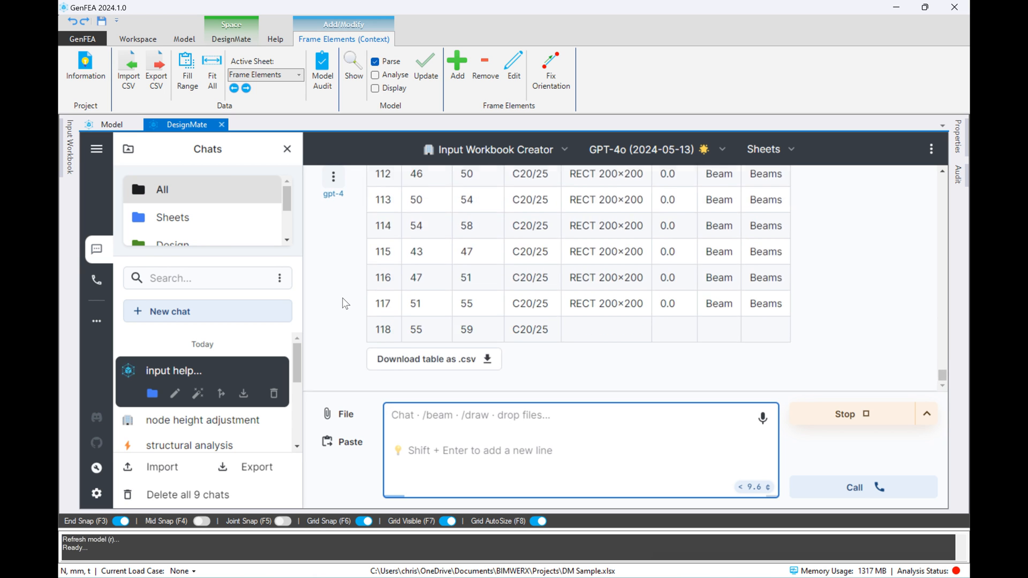
scroll(down, 3)
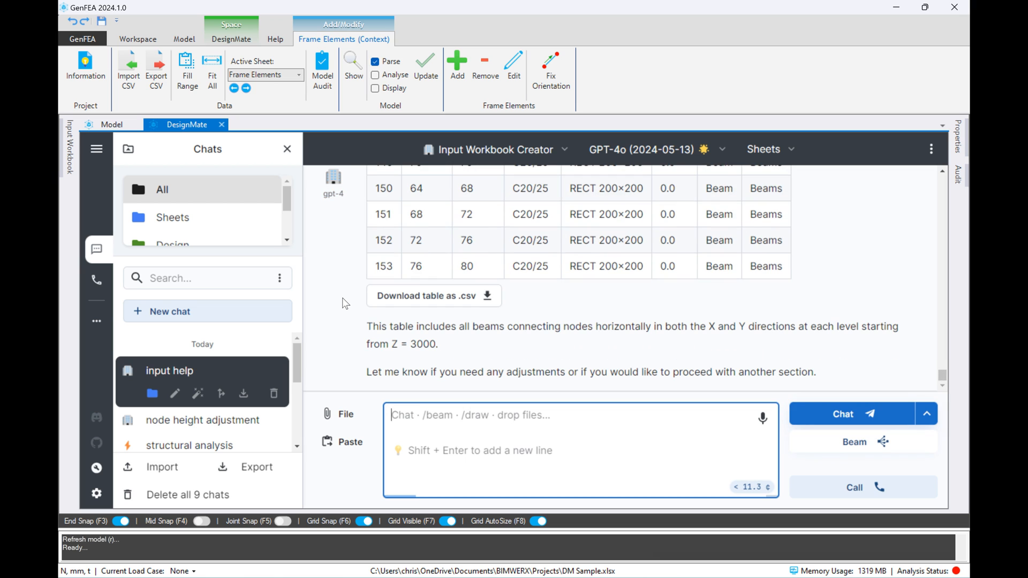
- Download the beams table as CSV and add it to the Frame Elements sheet
click(431, 295)
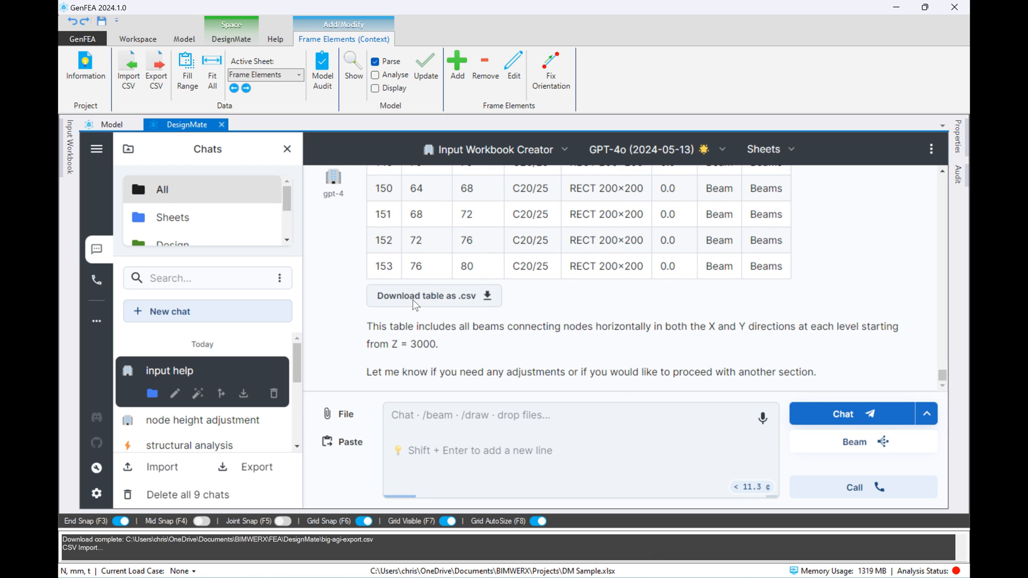
click(127, 65)
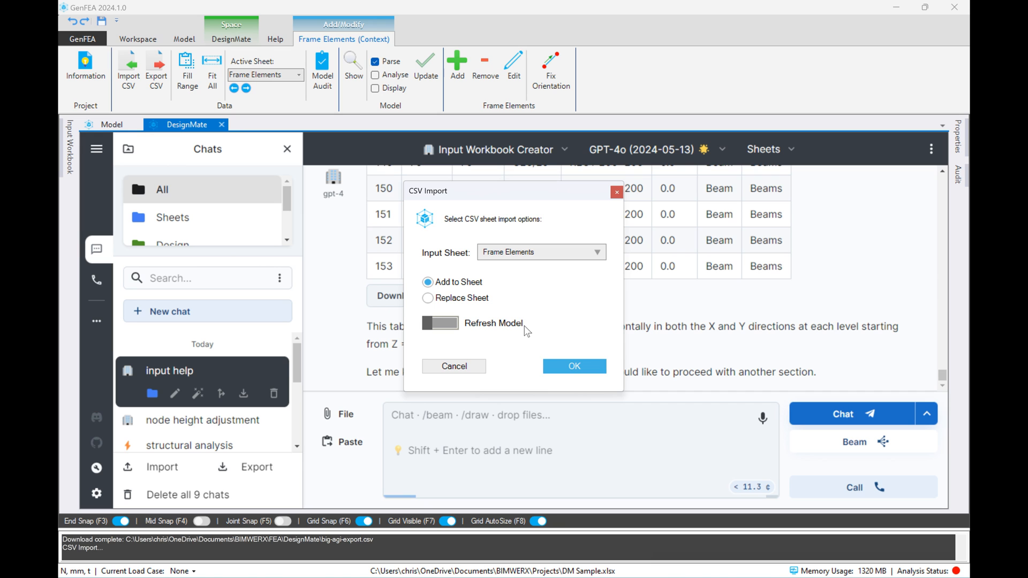
click(573, 367)
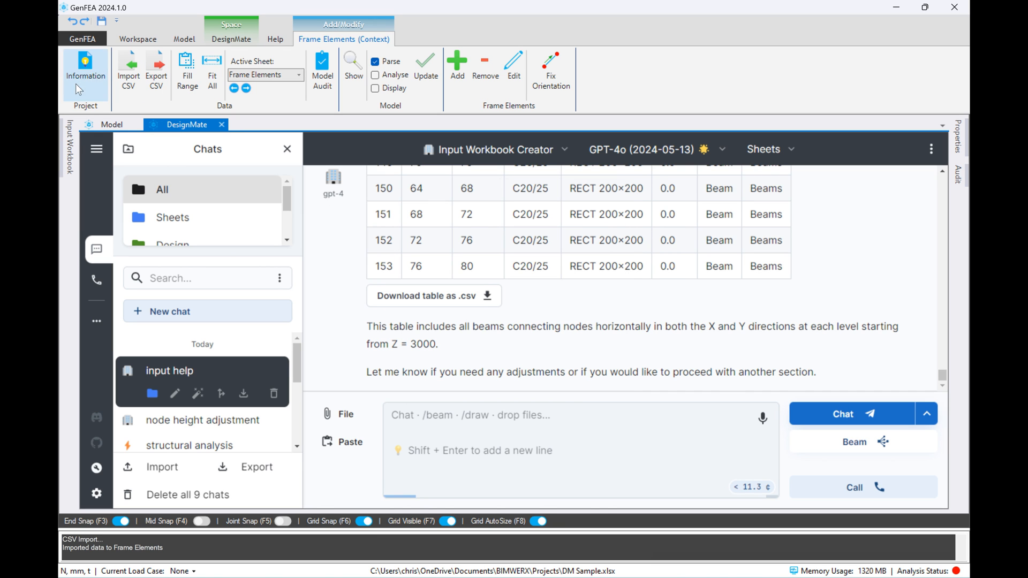
click(111, 124)
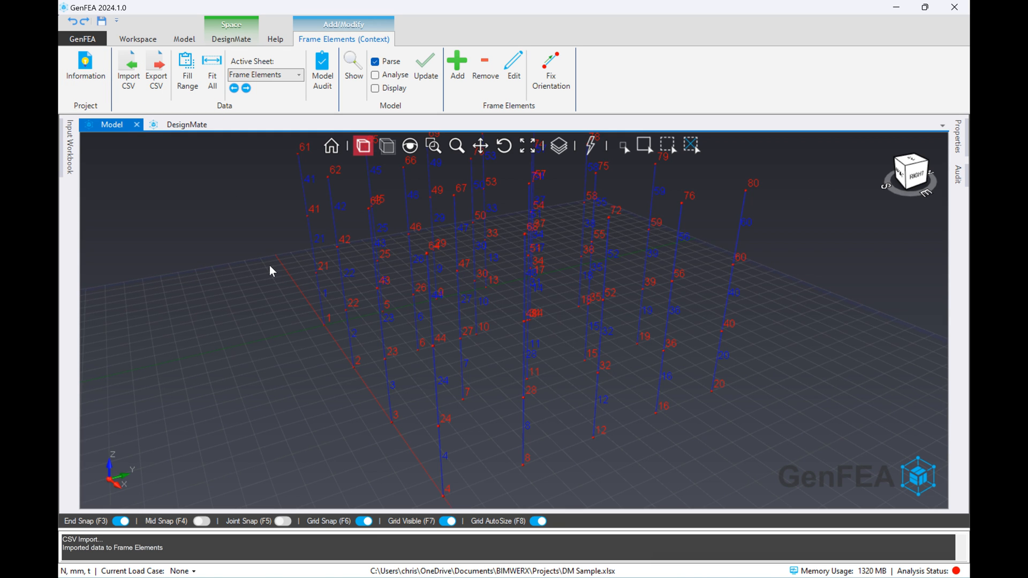
- Update the model so the cyan beams appear, hide the number labels and orbit around the completed frame
right_click(272, 271)
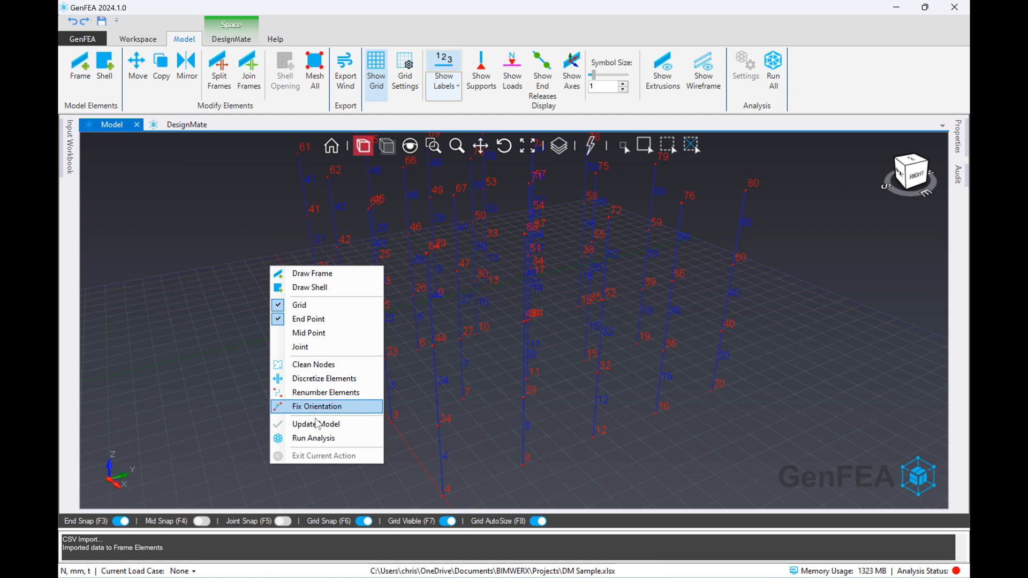
click(315, 424)
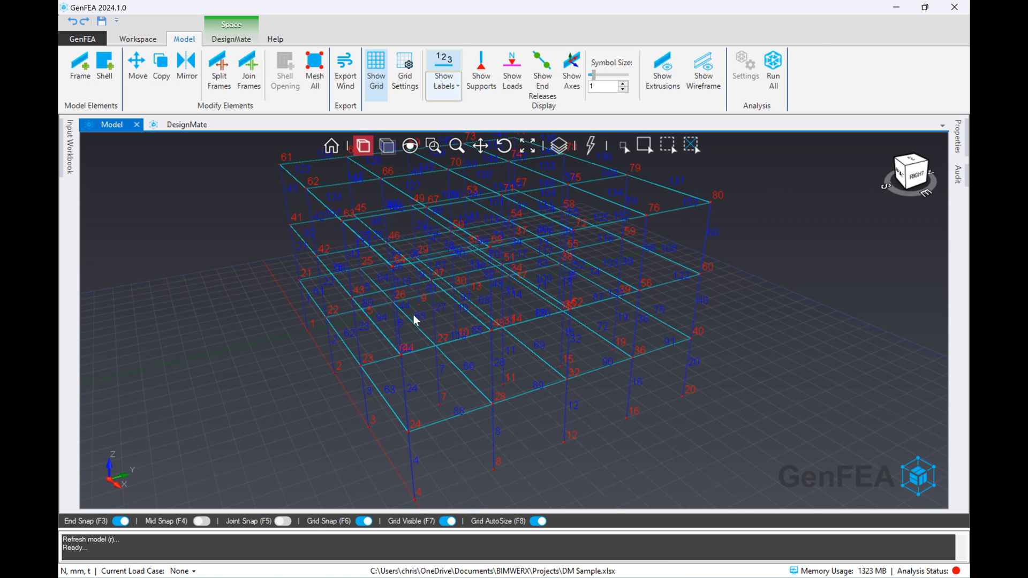
click(443, 68)
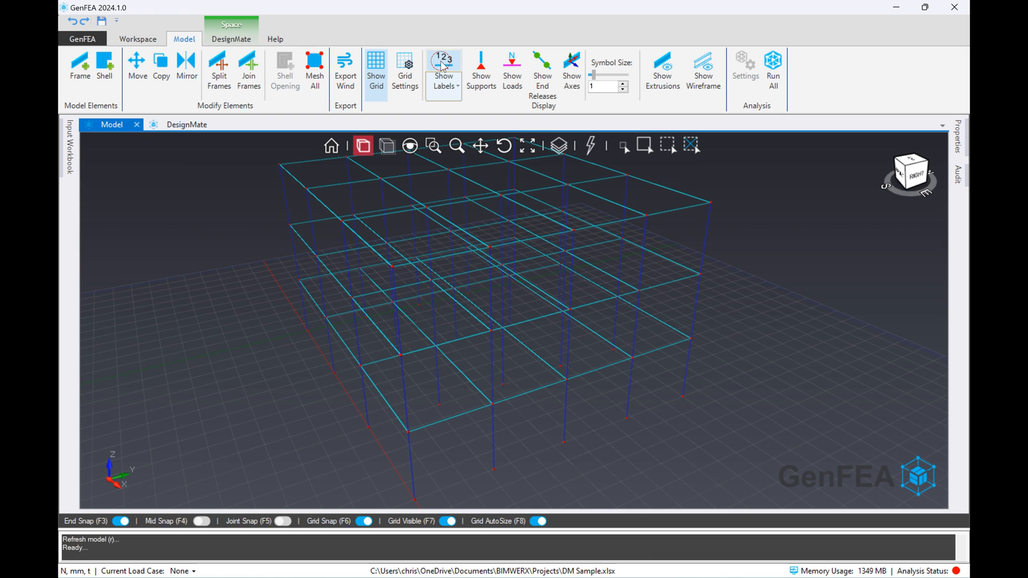
click(137, 38)
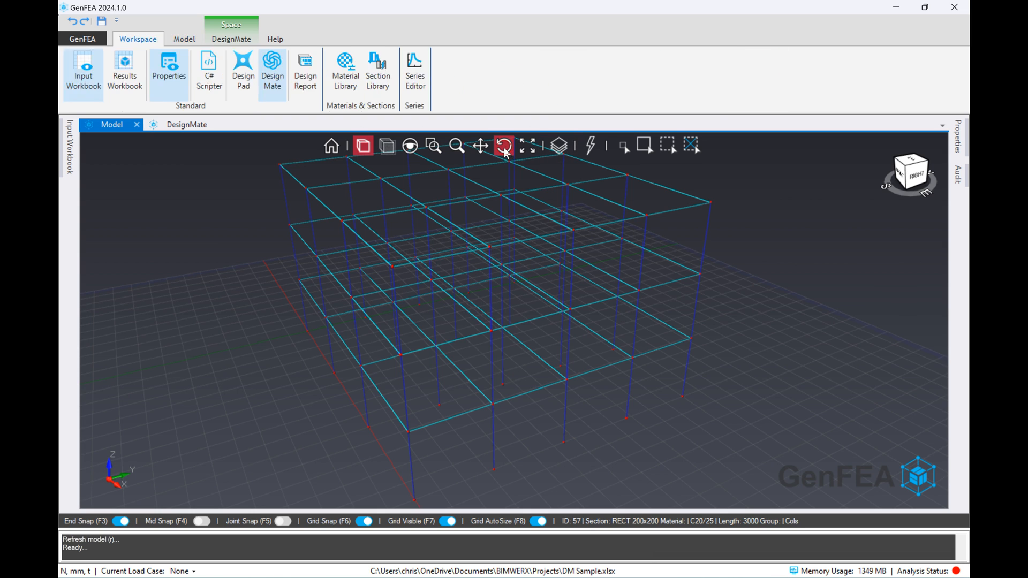
click(184, 38)
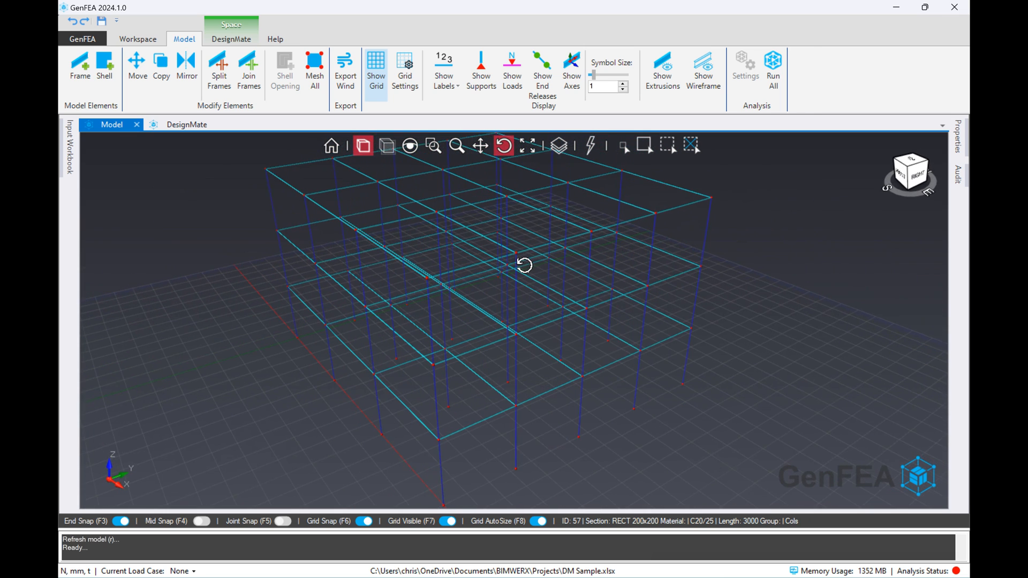
- Toggle Show Extrusions so the blue columns and cyan beams render as solid 3D members
click(662, 70)
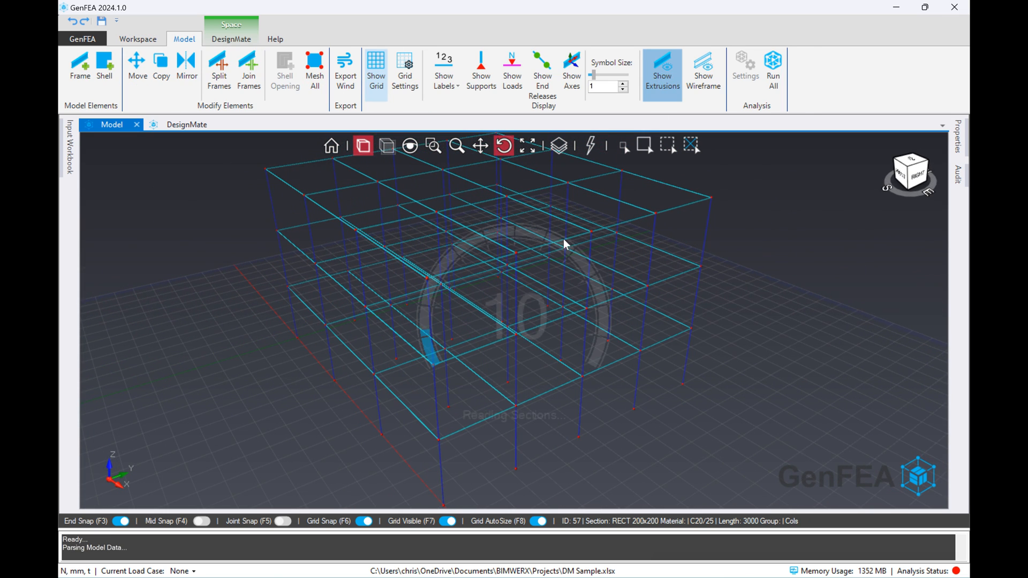
click(662, 72)
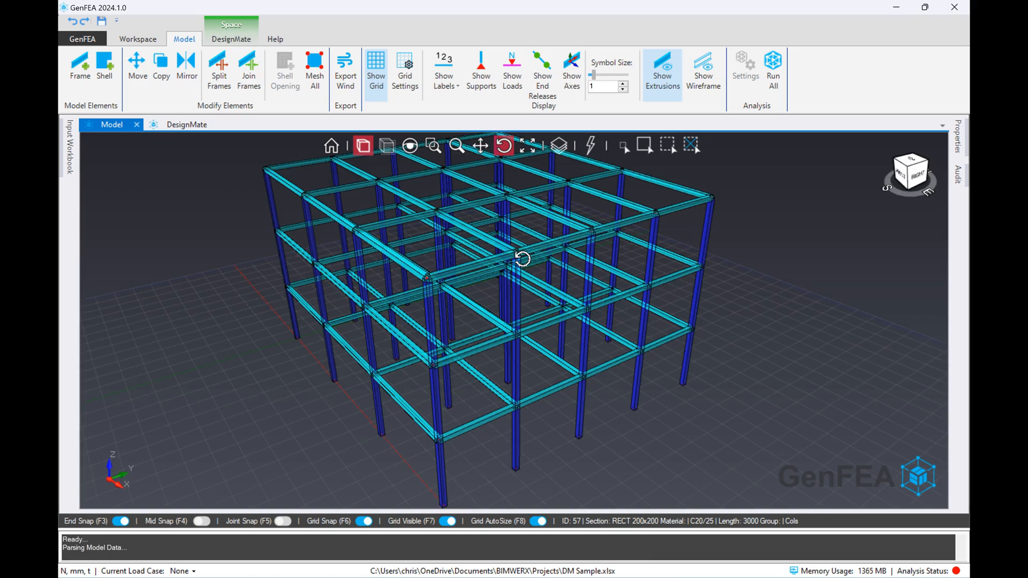